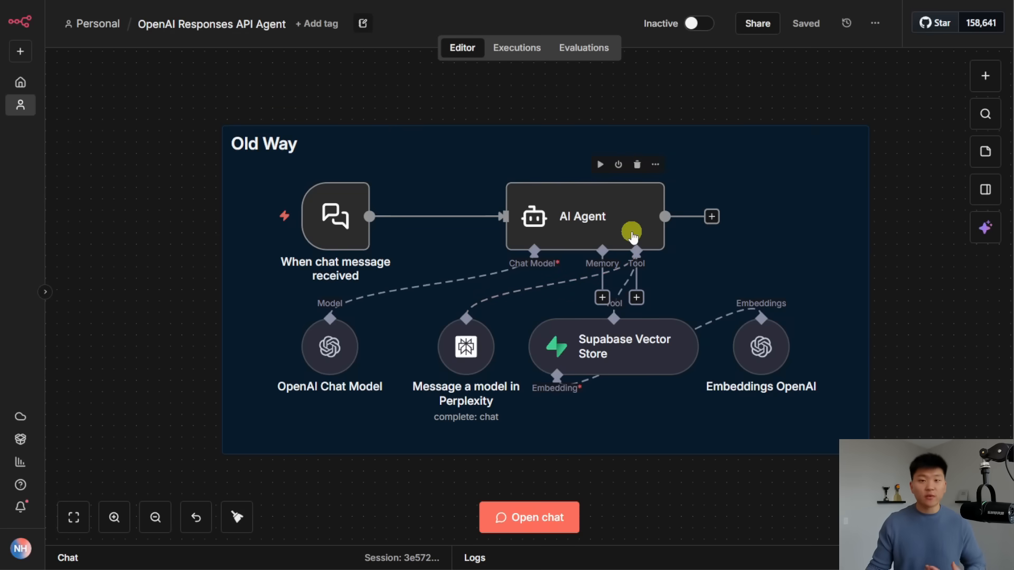
Send the Flagstick and Chicago Bears question to the Old Way agent and open the AI Agent node
{"action": "left_click", "coordinate": [528, 517]}
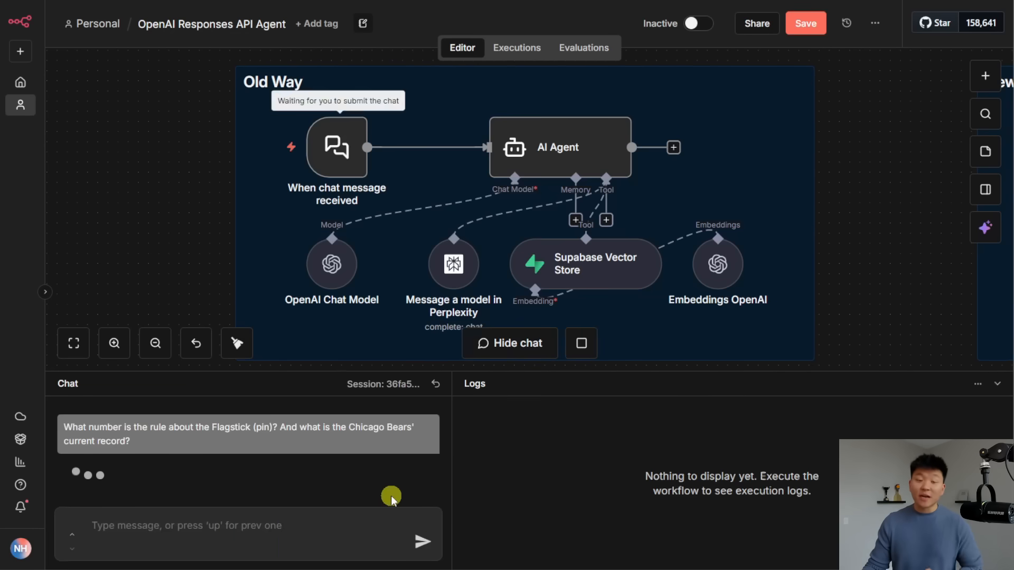
{"action": "left_click", "coordinate": [421, 541]}
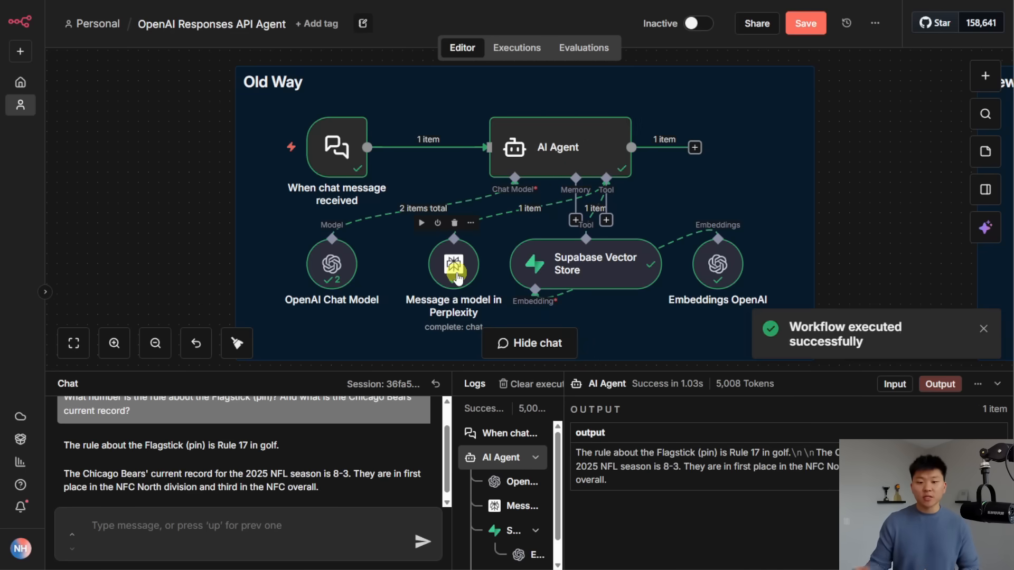
{"action": "mouse_move", "coordinate": [592, 269]}
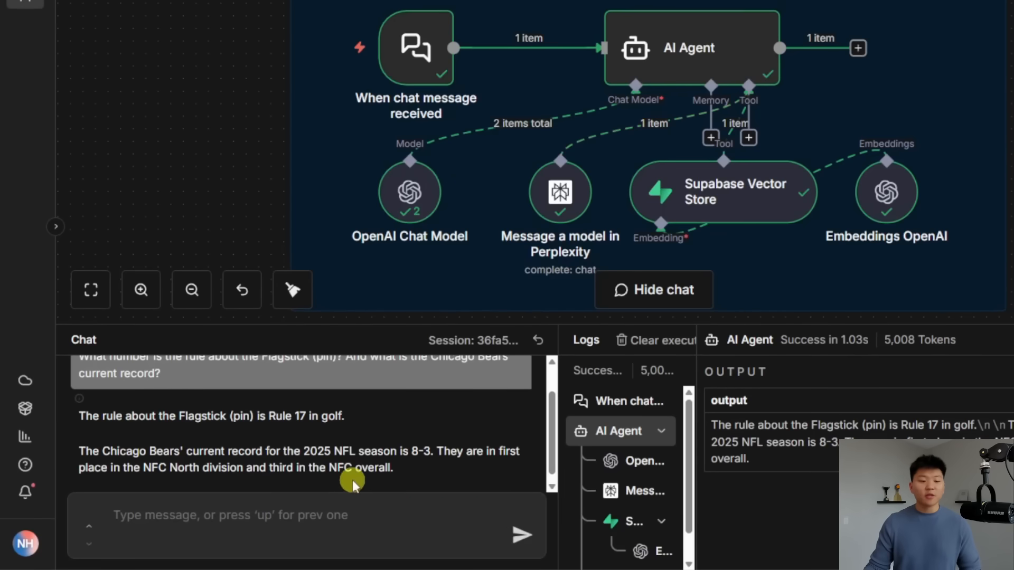
{"action": "mouse_move", "coordinate": [430, 483]}
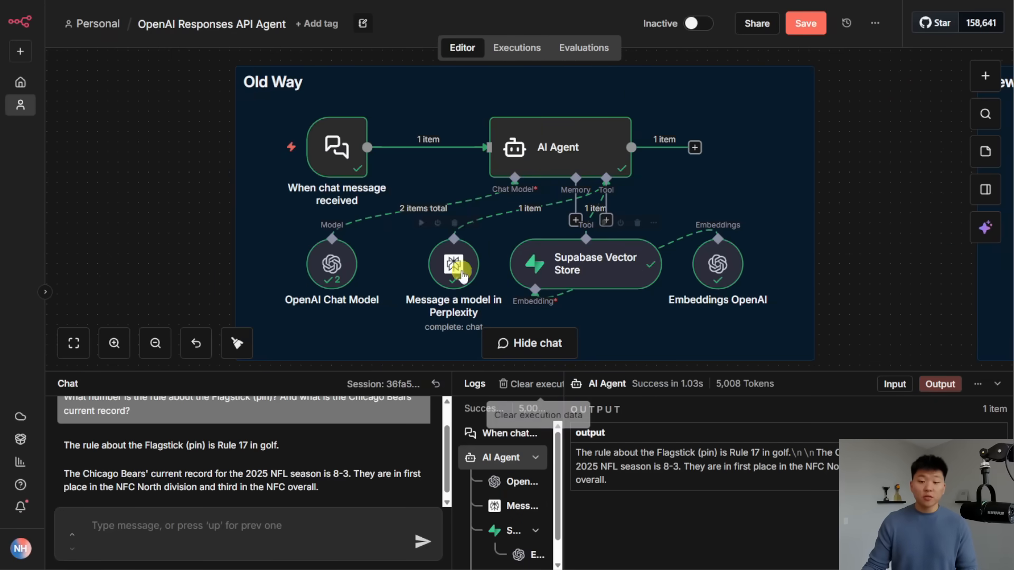
{"action": "left_click", "coordinate": [559, 148]}
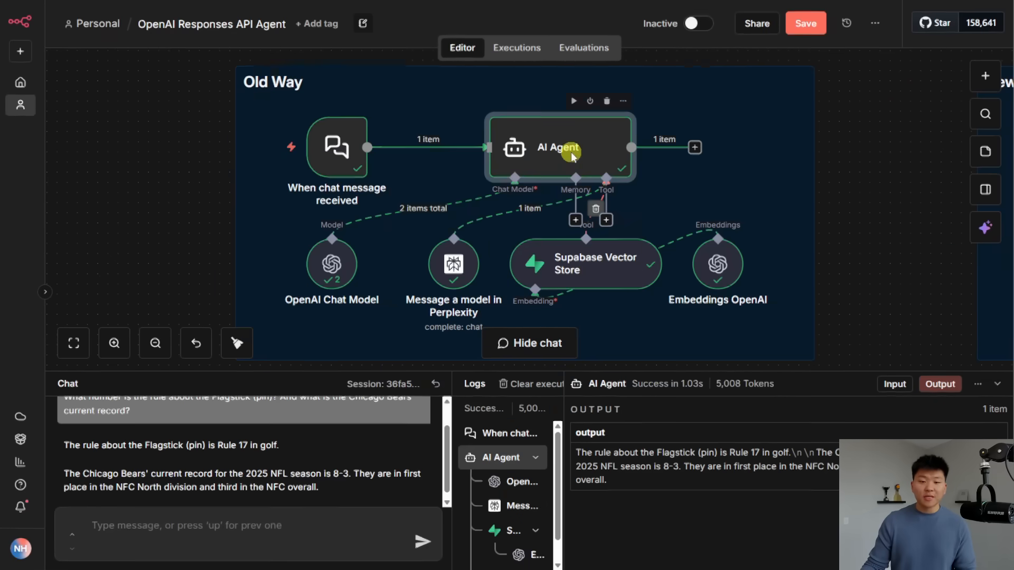
{"action": "double_click", "coordinate": [557, 148]}
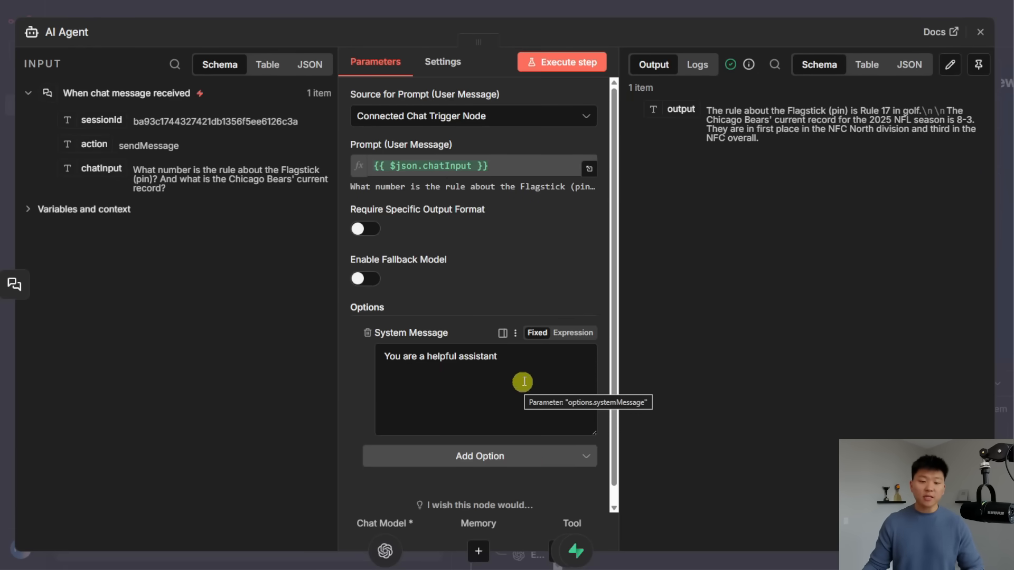
Send the Flagstick and Bears question to the New Way agent and open the Hooray chat model
{"action": "left_click", "coordinate": [980, 30]}
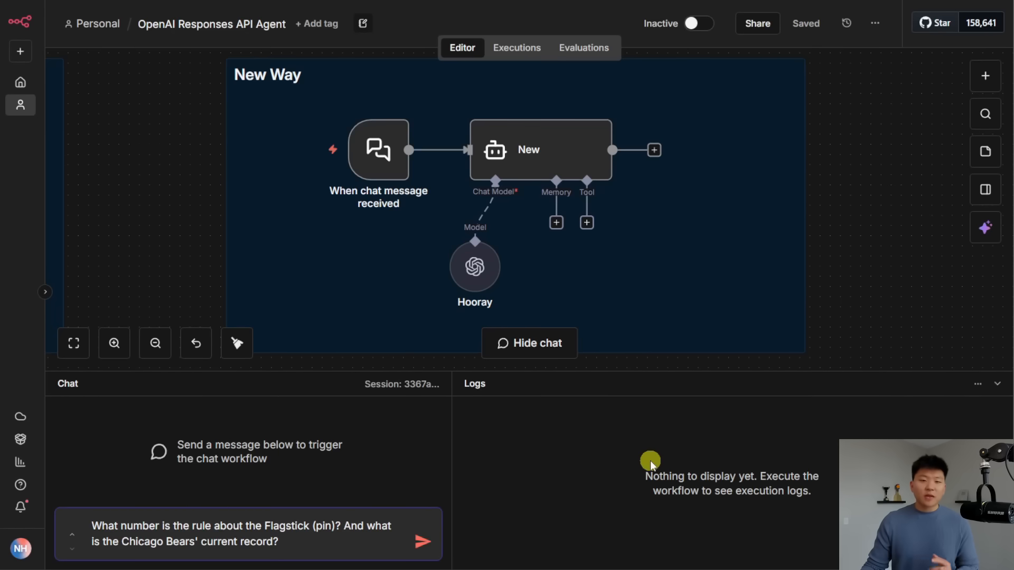
{"action": "left_click", "coordinate": [422, 540]}
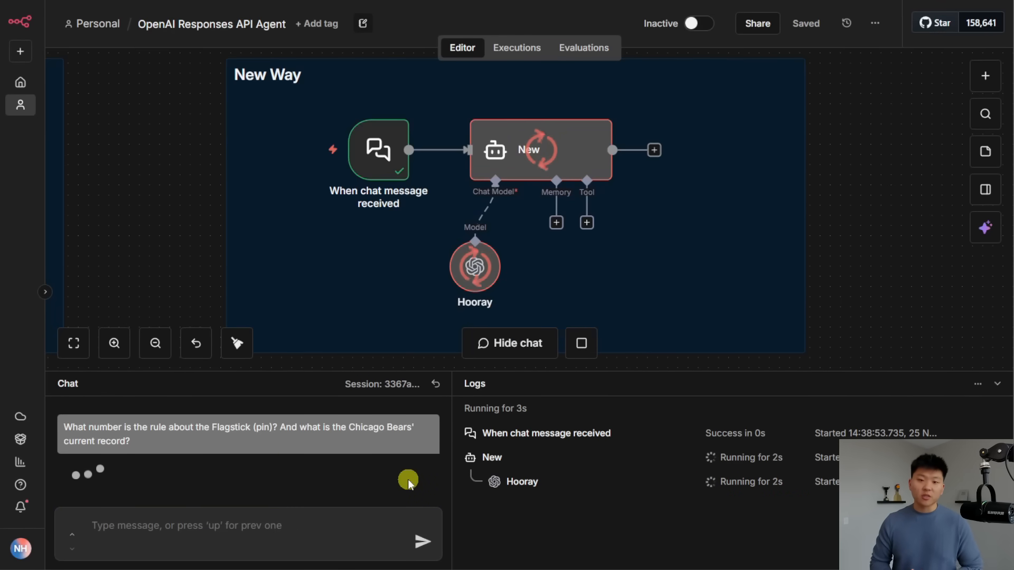
{"action": "mouse_move", "coordinate": [605, 275]}
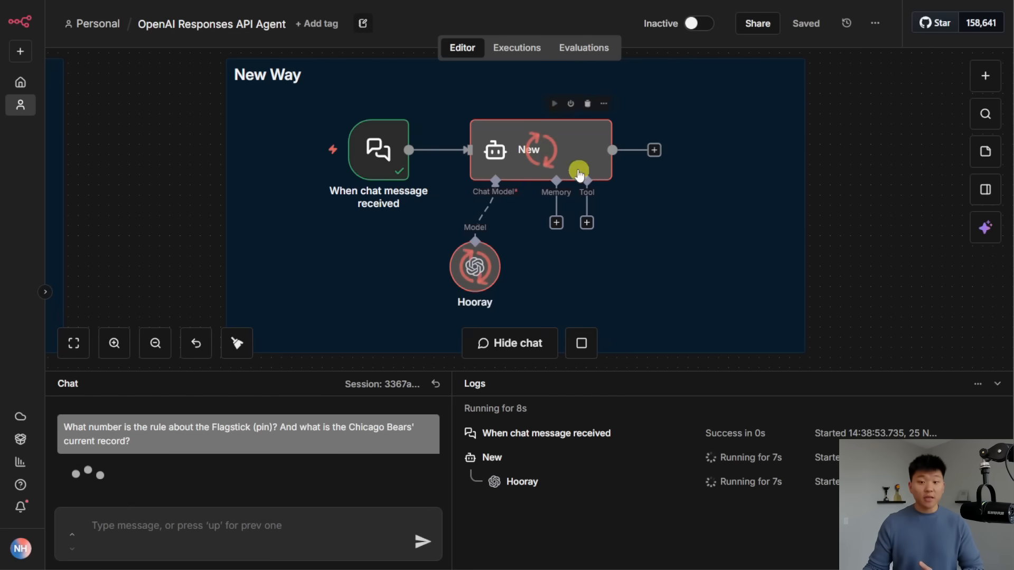
{"action": "double_click", "coordinate": [541, 150]}
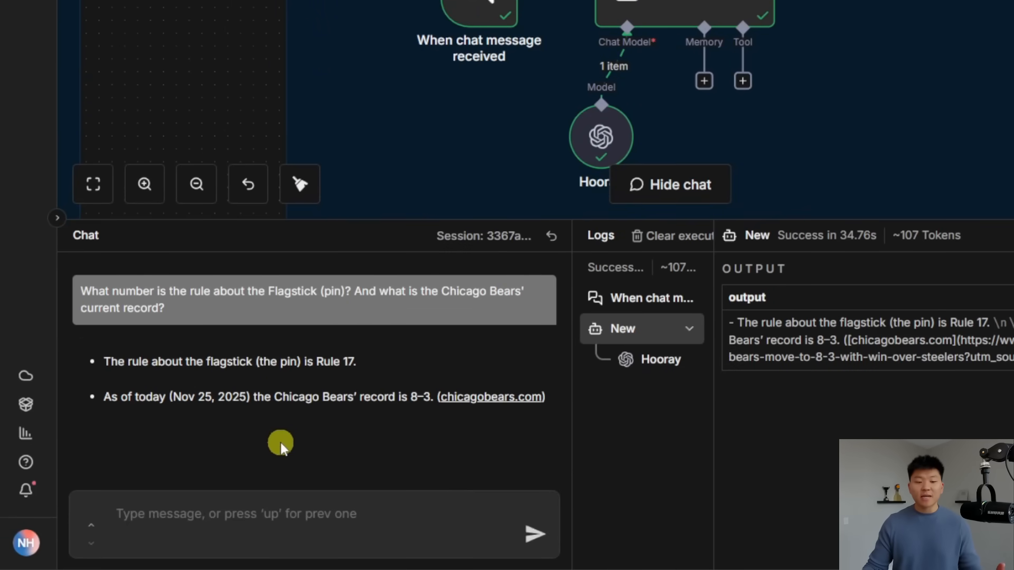
{"action": "mouse_move", "coordinate": [441, 448]}
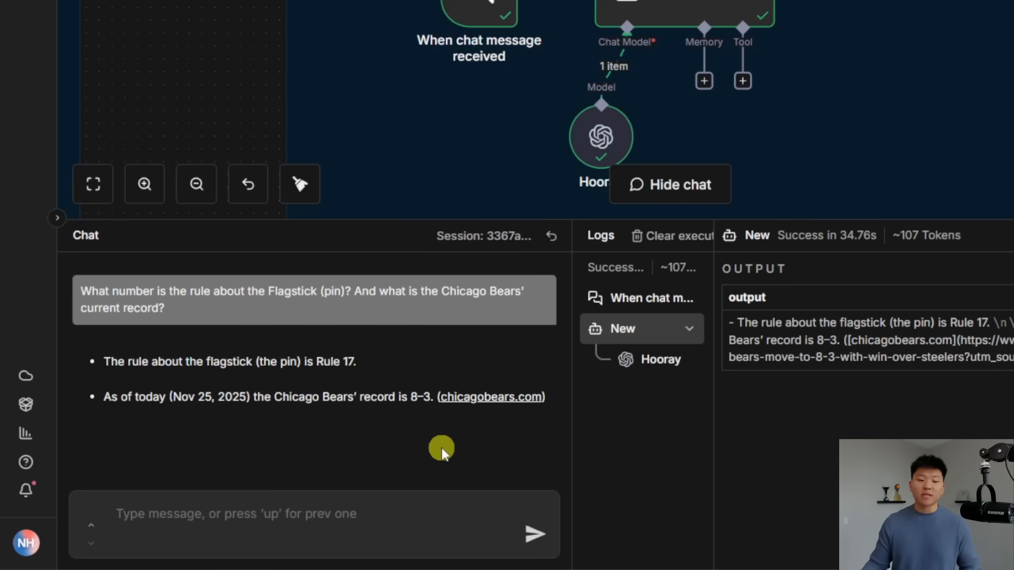
{"action": "mouse_move", "coordinate": [489, 396]}
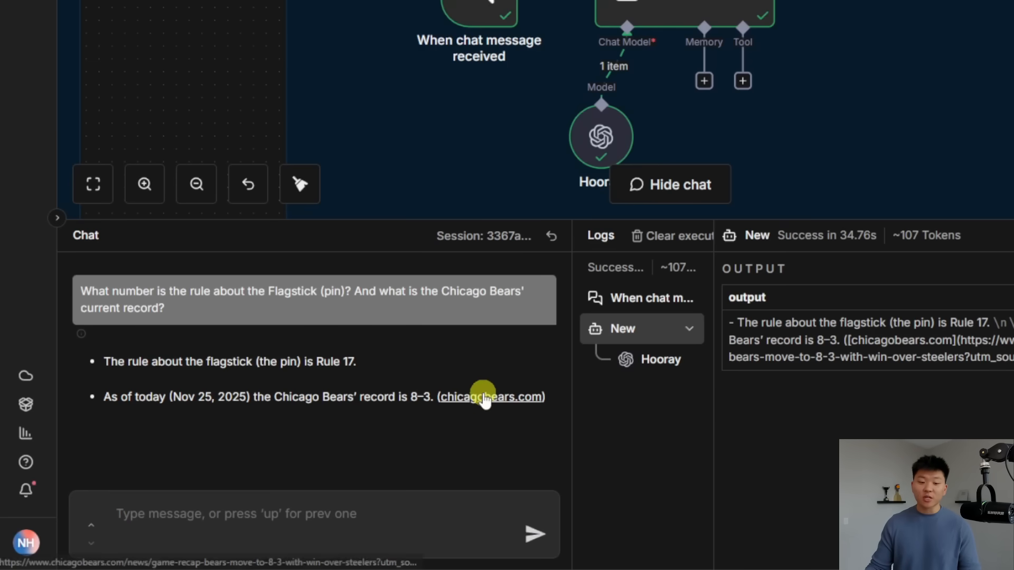
Follow the chicagobears.com citation and review the model's Web Search and File Search options
{"action": "left_click", "coordinate": [669, 185]}
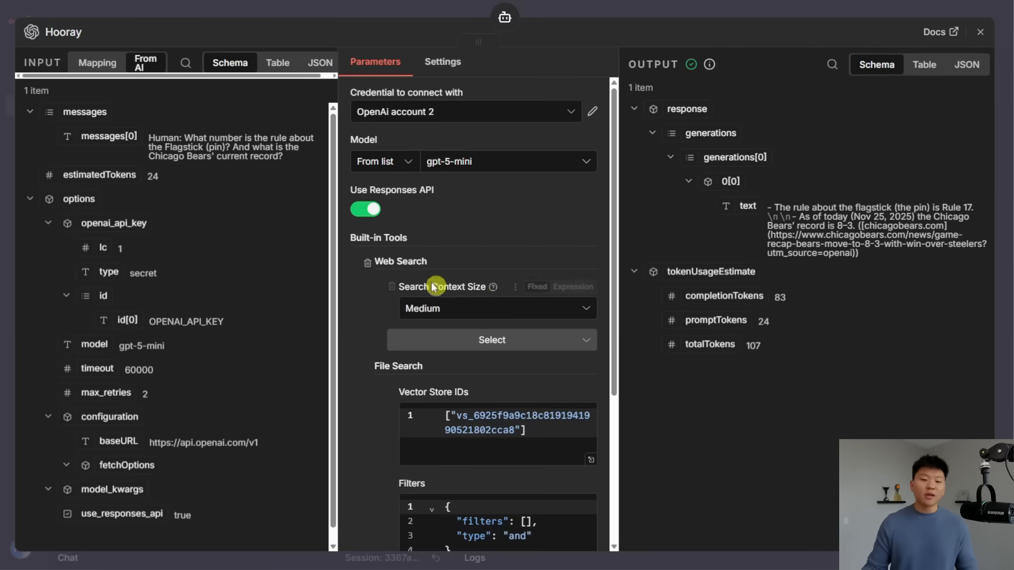
{"action": "scroll", "scroll_direction": "down", "scroll_amount": 3}
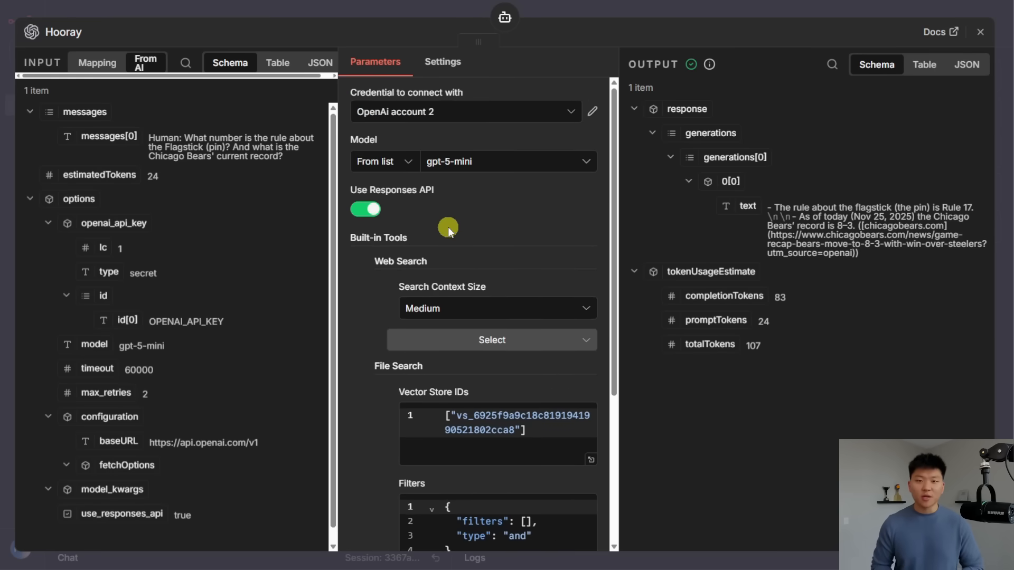
{"action": "left_click", "coordinate": [980, 32]}
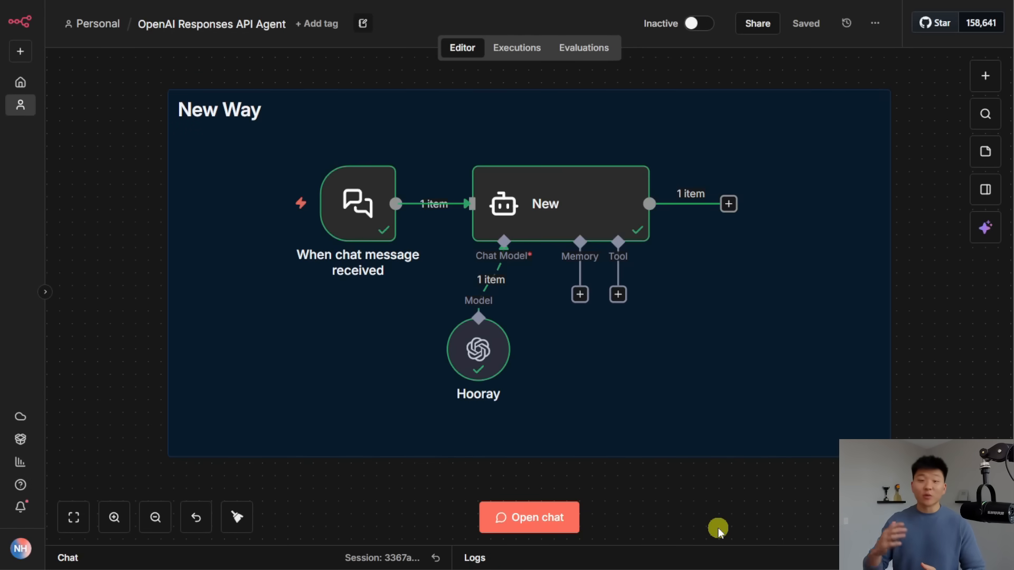
{"action": "mouse_move", "coordinate": [477, 352]}
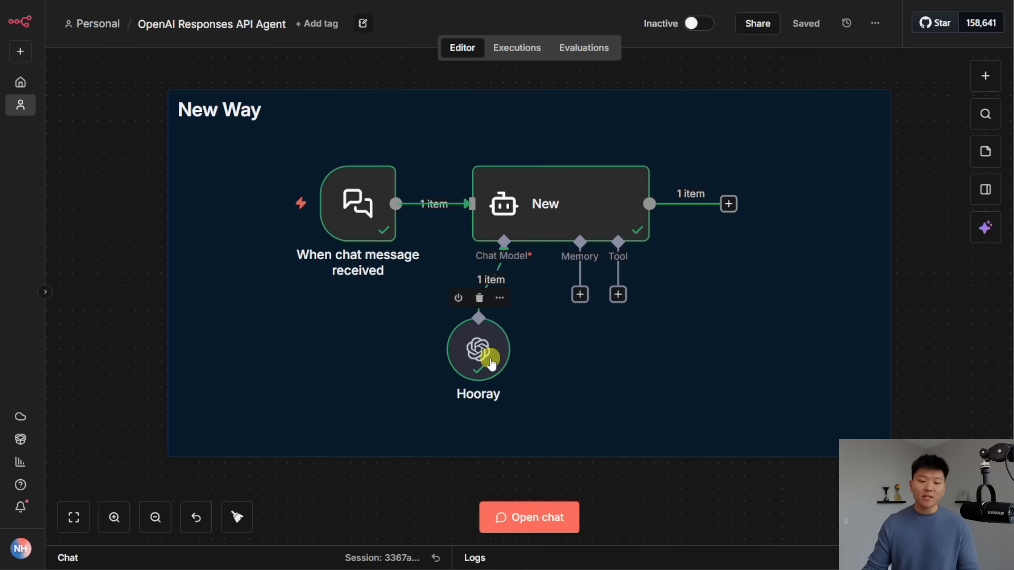
Review the Hooray chat model's Settings tab with its notes and version info
{"action": "double_click", "coordinate": [478, 349]}
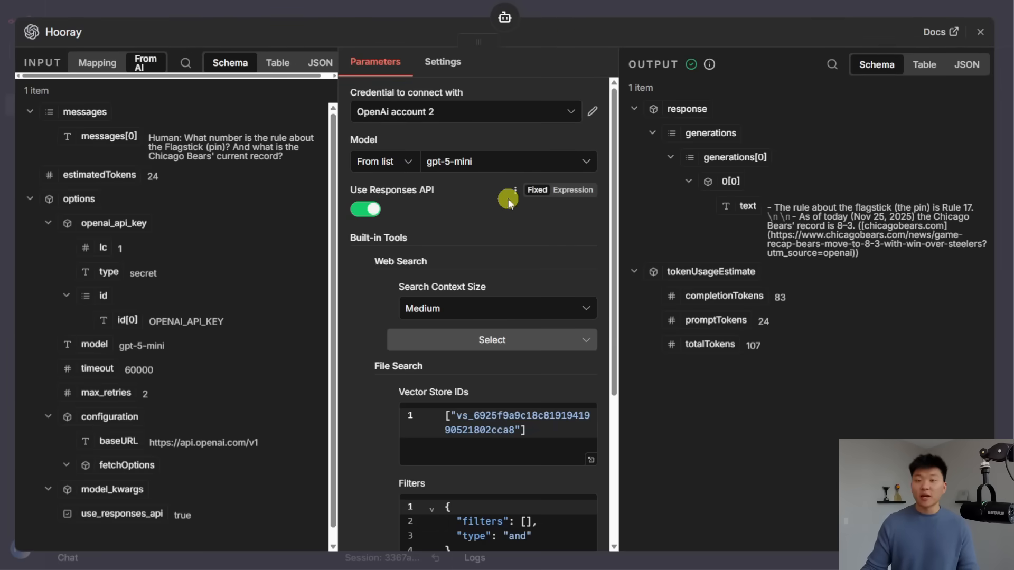
{"action": "left_click", "coordinate": [442, 61]}
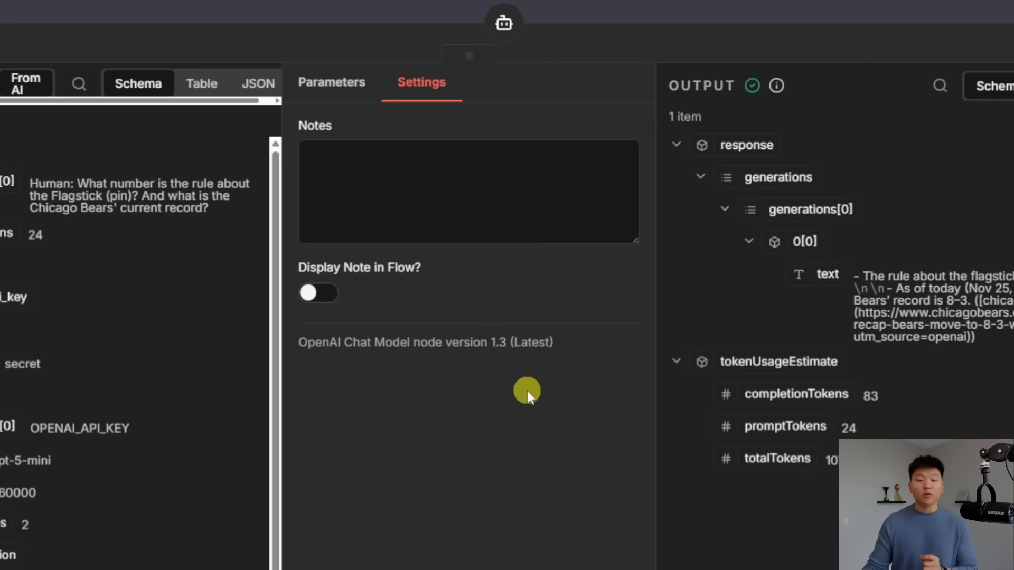
{"action": "mouse_move", "coordinate": [538, 409]}
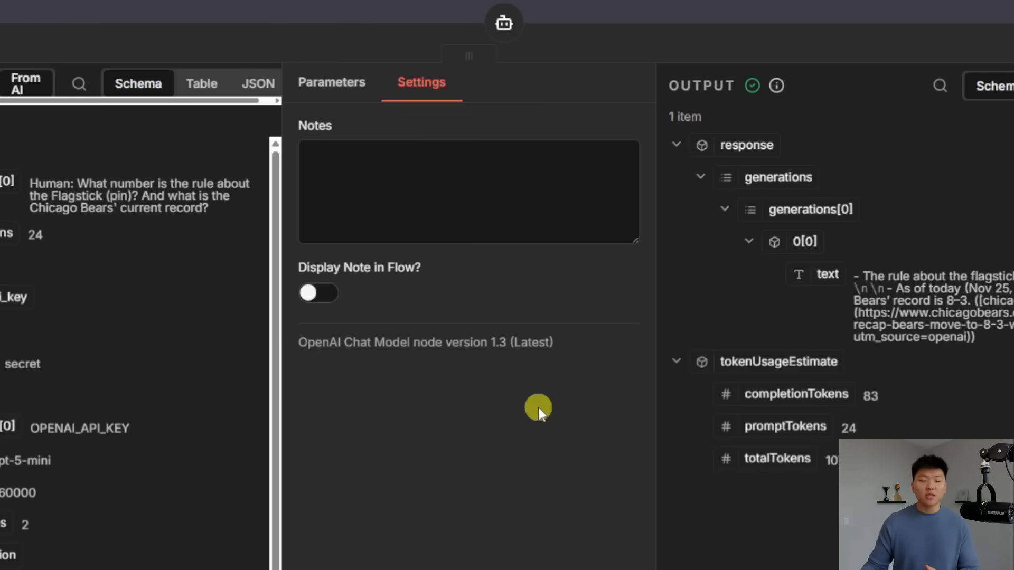
{"action": "left_click", "coordinate": [332, 82]}
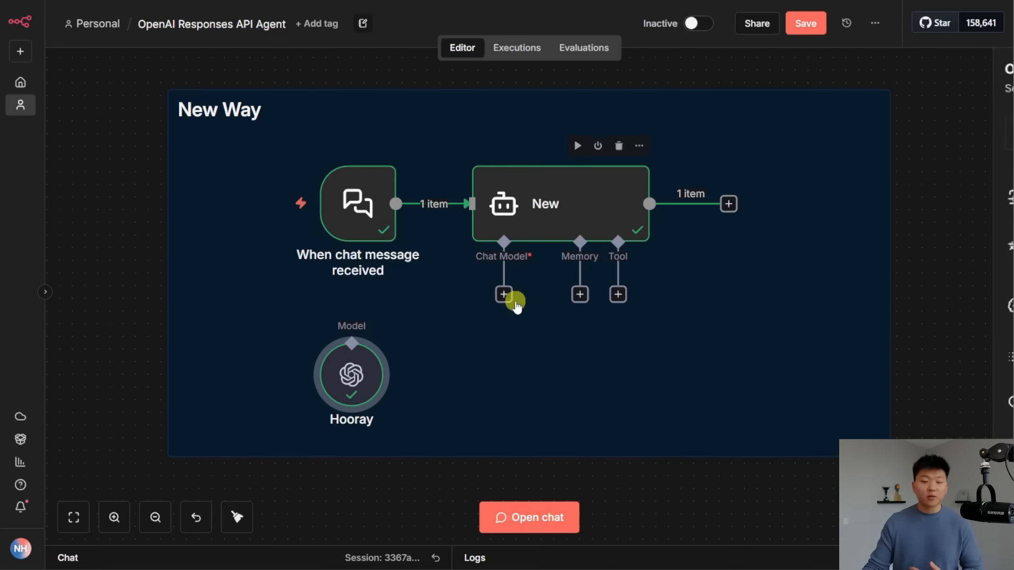
Search 'op' in the Chat Model picker and choose the OpenAI Chat Model
{"action": "type", "text": "op"}
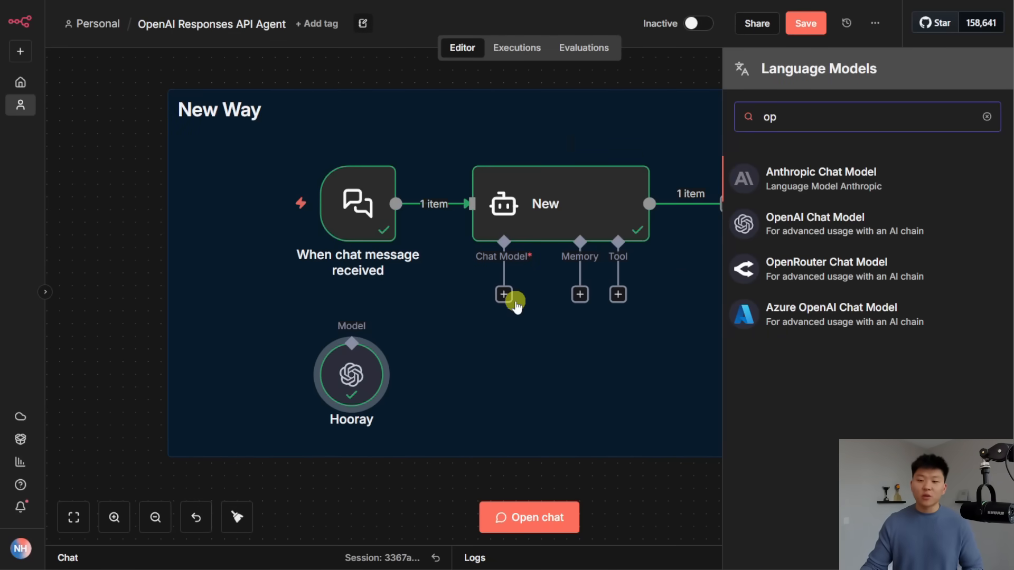
{"action": "left_click", "coordinate": [826, 262]}
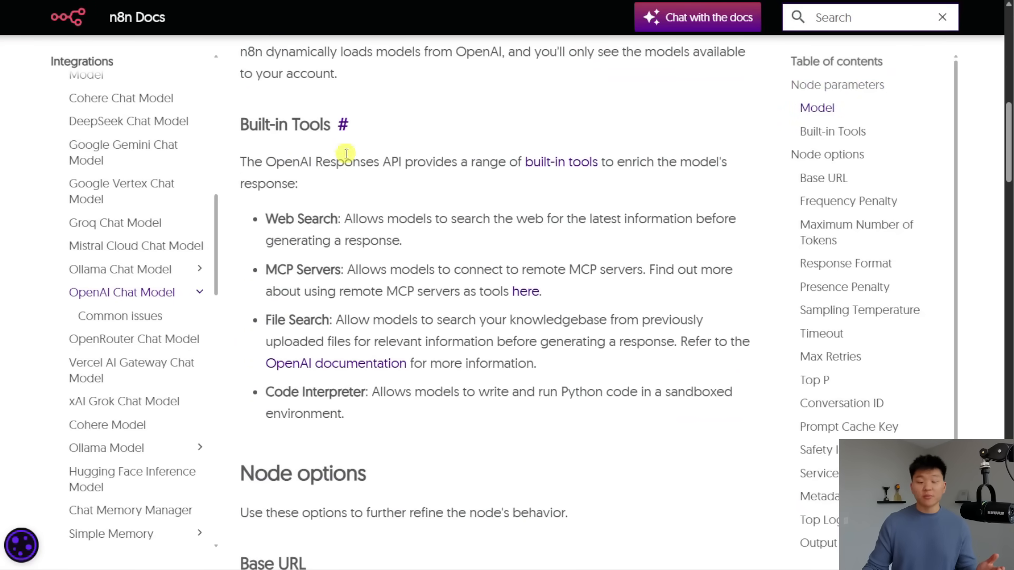
Highlight the 'OpenAI Responses API' built-in tools sentence on the n8n Docs page
{"action": "left_click_drag", "start_coordinate": [265, 161], "coordinate": [399, 162]}
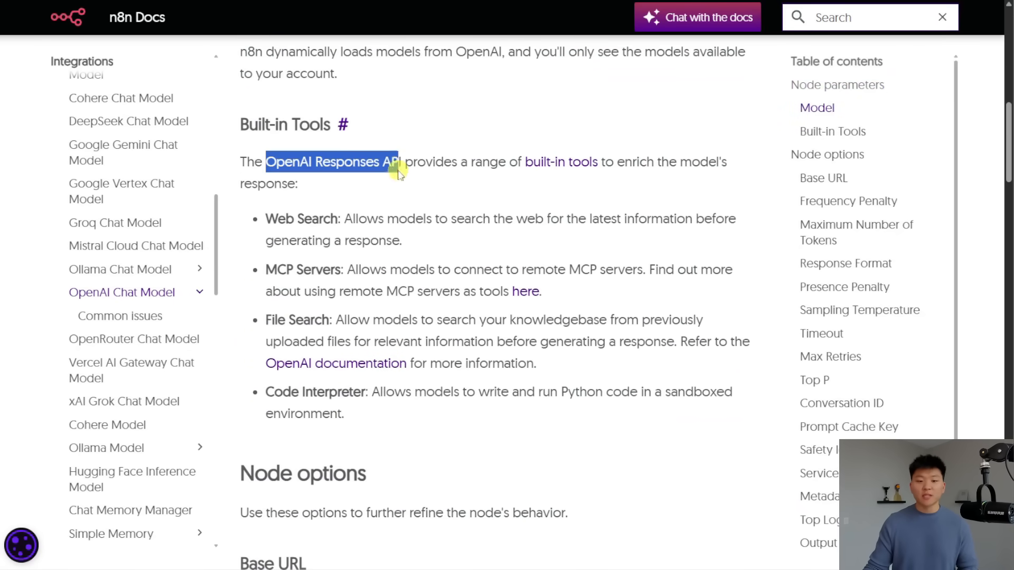
{"action": "left_click_drag", "start_coordinate": [399, 161], "coordinate": [690, 162]}
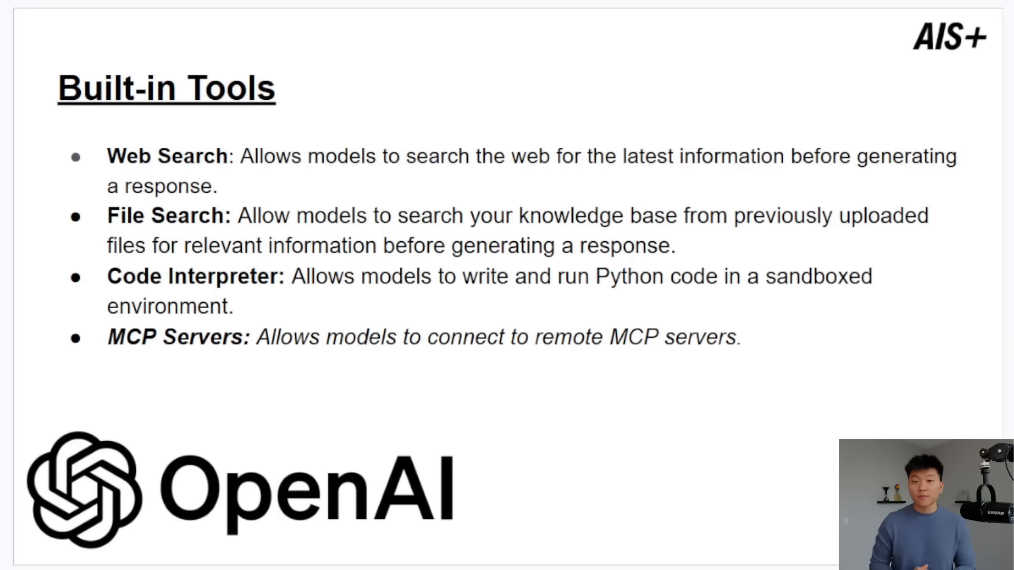
{"action": "double_click", "coordinate": [194, 275]}
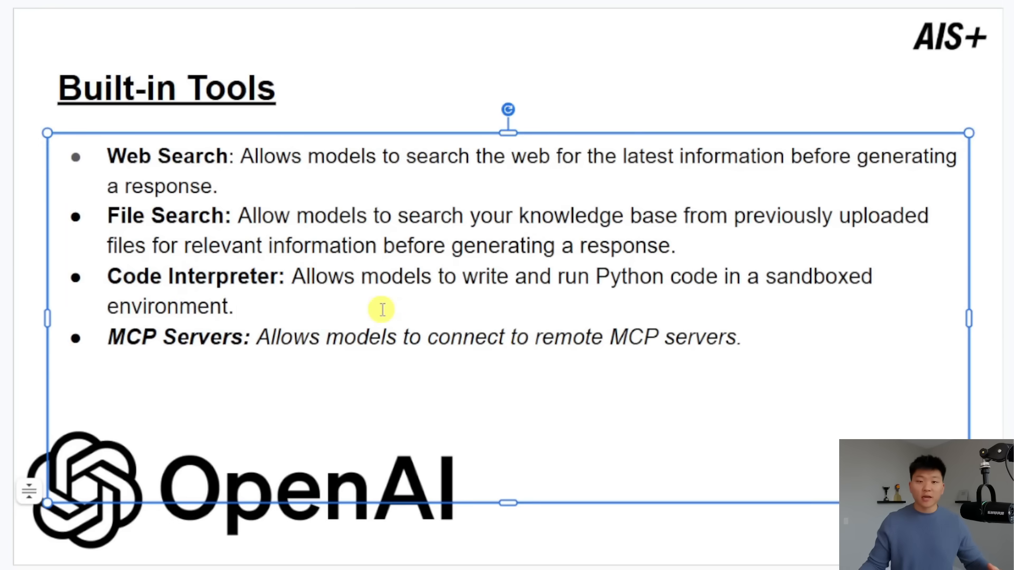
{"action": "left_click_drag", "start_coordinate": [107, 156], "coordinate": [677, 246]}
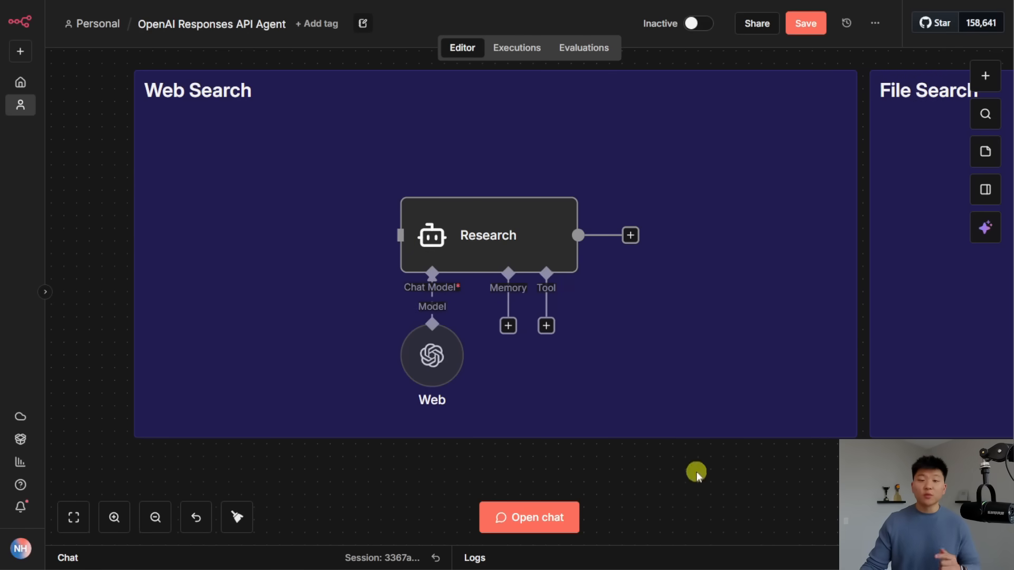
Bring the Web Search workflow with the Research agent and Web model into view
{"action": "double_click", "coordinate": [431, 354]}
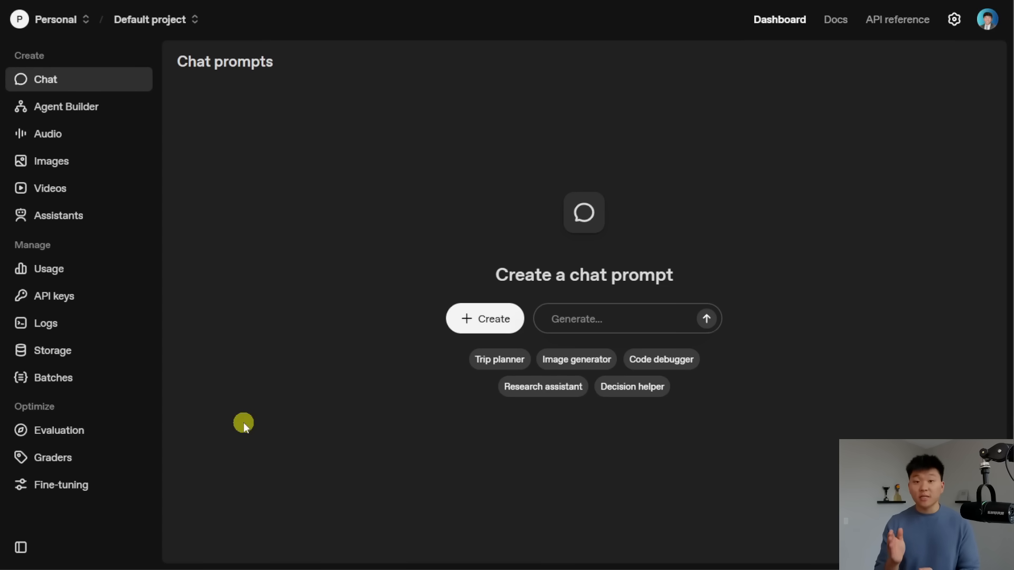
{"action": "mouse_move", "coordinate": [171, 360]}
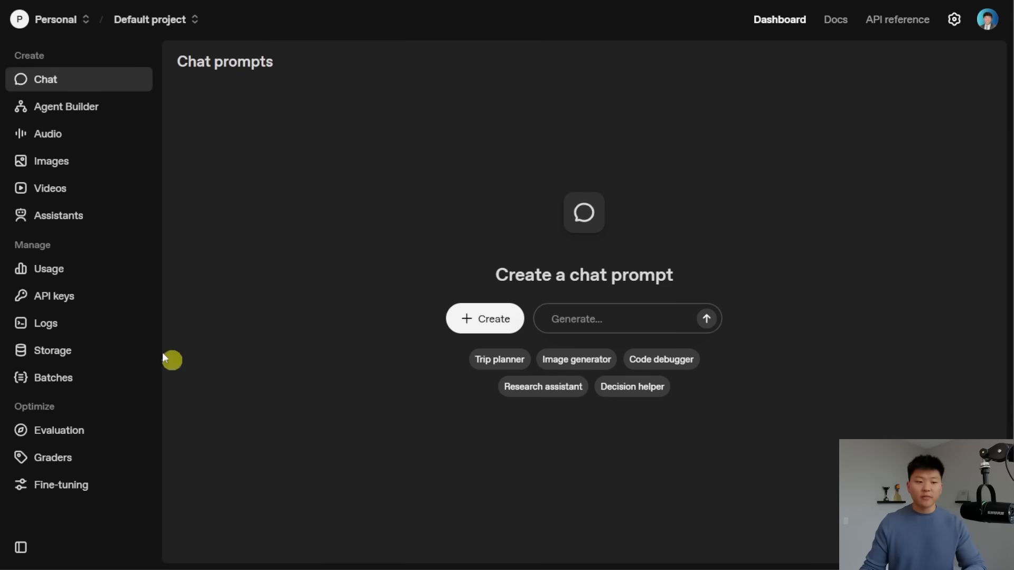
{"action": "mouse_move", "coordinate": [54, 295]}
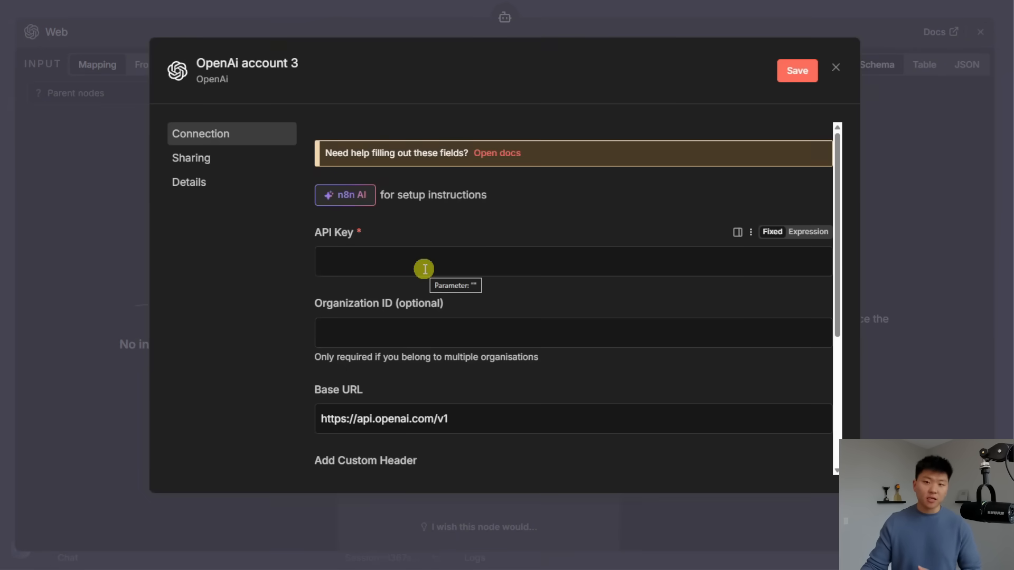
Keep the existing OpenAI credential, turn on Use Responses API and list the built-in tools
{"action": "left_click", "coordinate": [835, 66]}
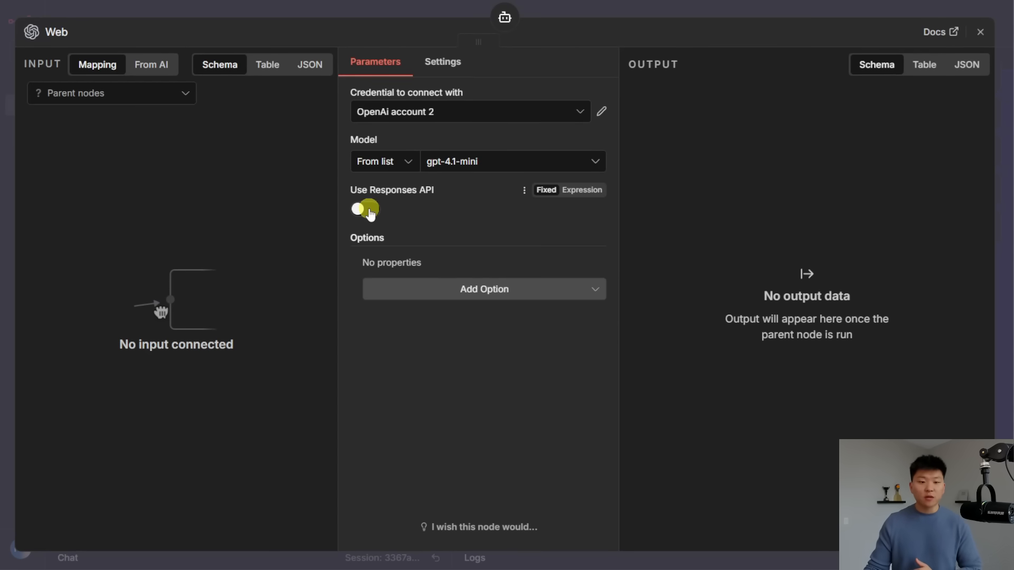
{"action": "left_click", "coordinate": [364, 209]}
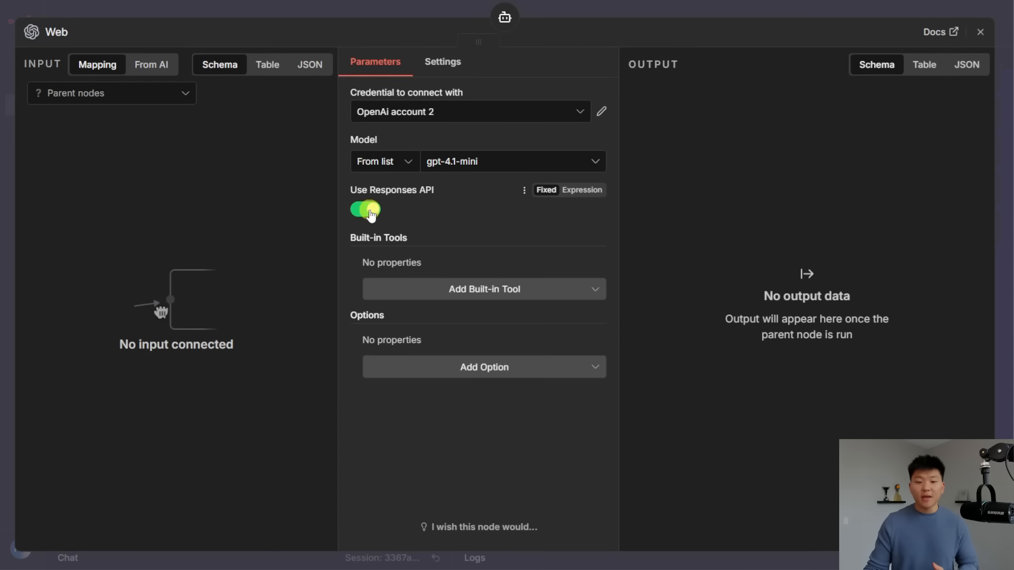
{"action": "left_click", "coordinate": [484, 289]}
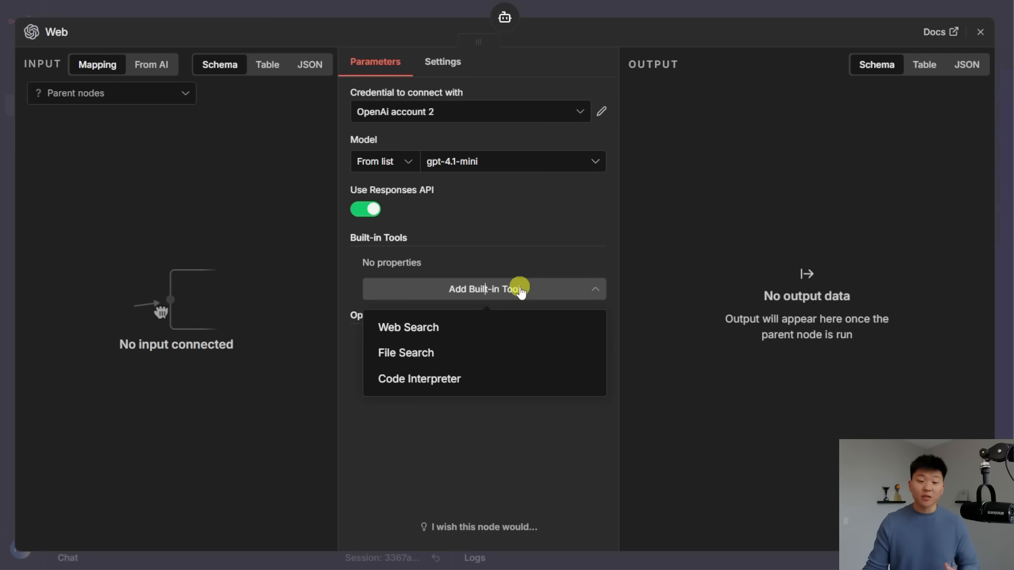
{"action": "mouse_move", "coordinate": [490, 353]}
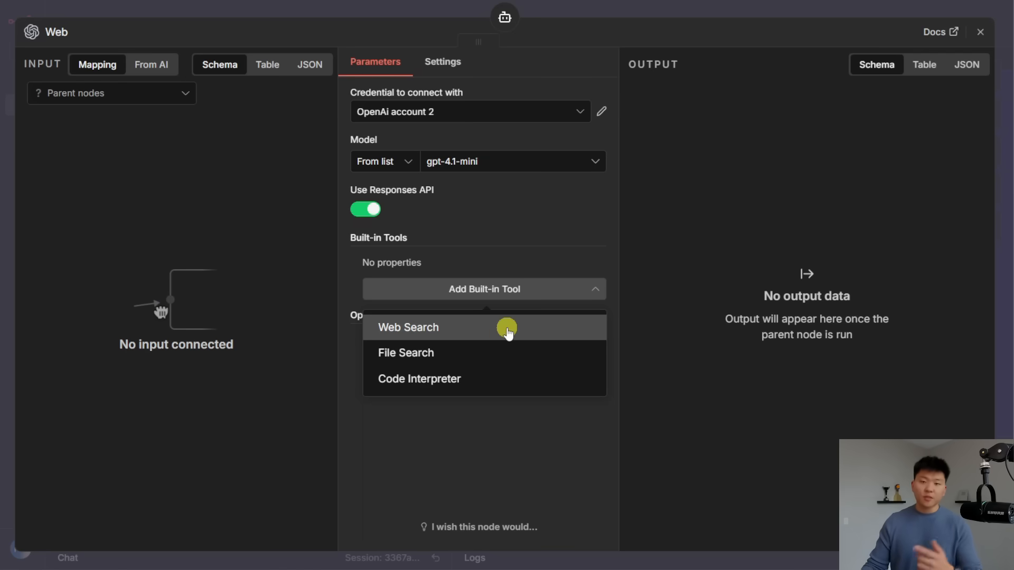
Add Web Search, try then remove the Allowed Domains option, and switch the Responses API off
{"action": "left_click", "coordinate": [408, 327]}
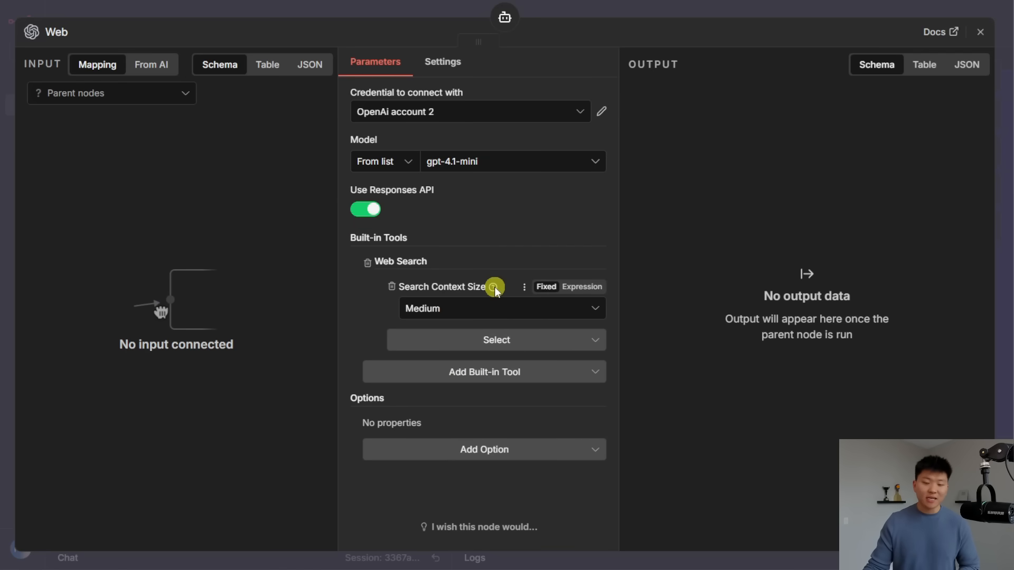
{"action": "mouse_move", "coordinate": [494, 286]}
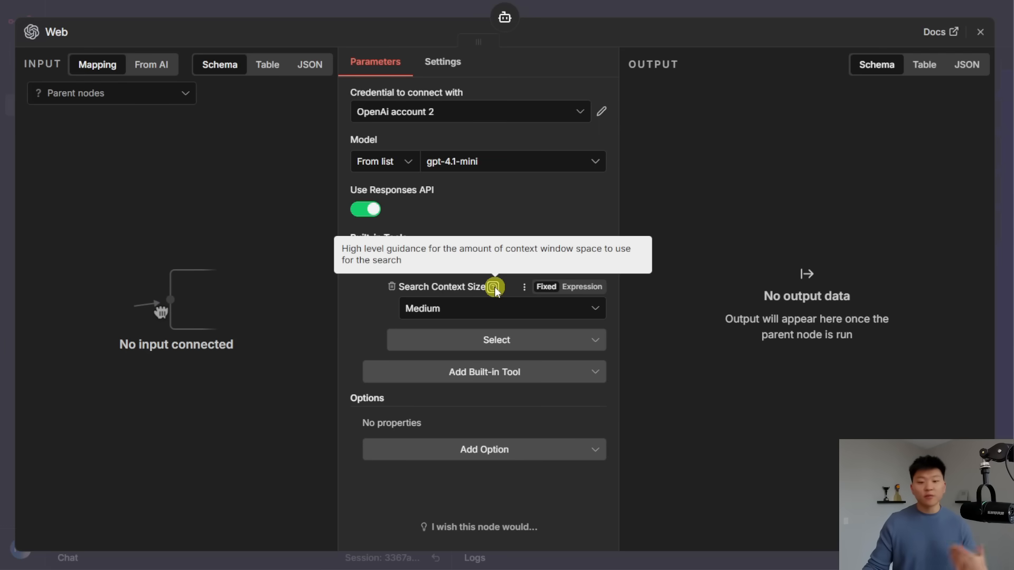
{"action": "left_click", "coordinate": [502, 307]}
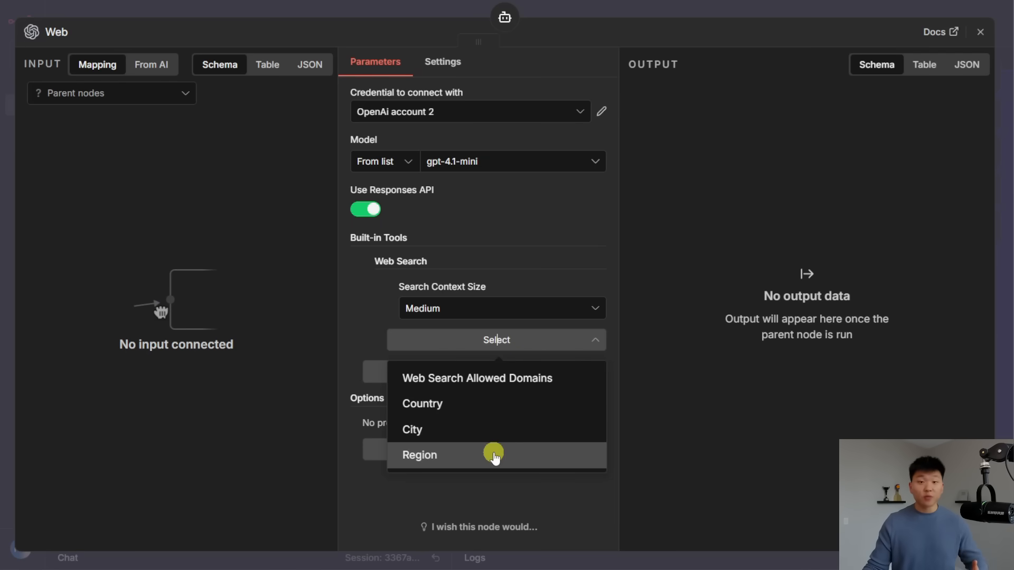
{"action": "mouse_move", "coordinate": [503, 418]}
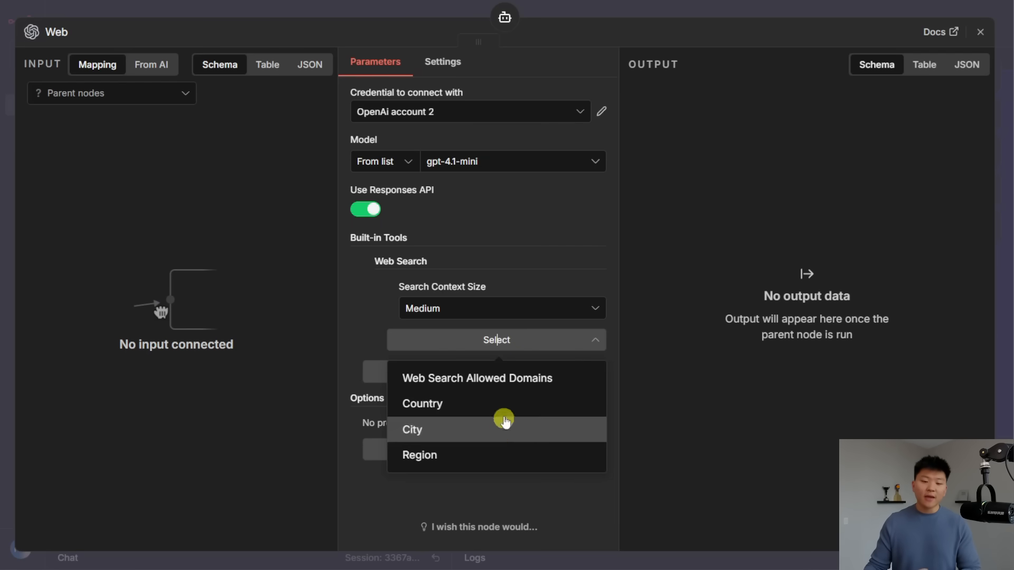
{"action": "left_click", "coordinate": [477, 378]}
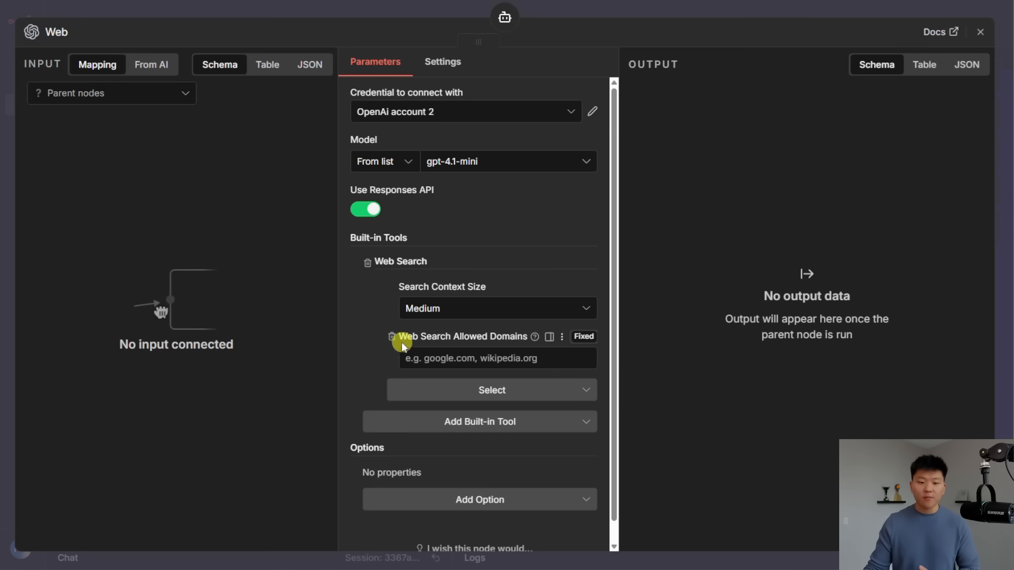
{"action": "left_click", "coordinate": [391, 336]}
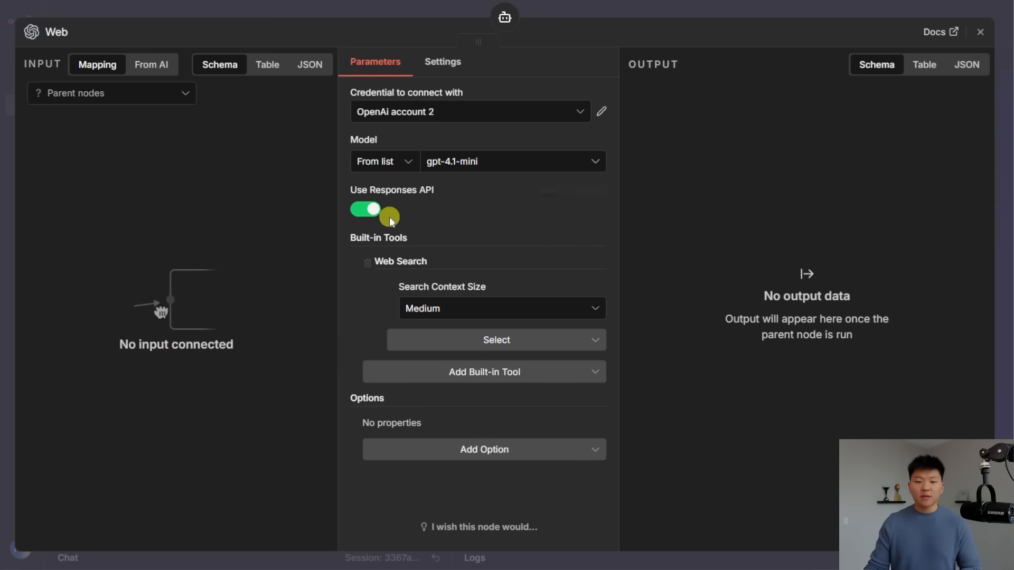
{"action": "left_click", "coordinate": [365, 208]}
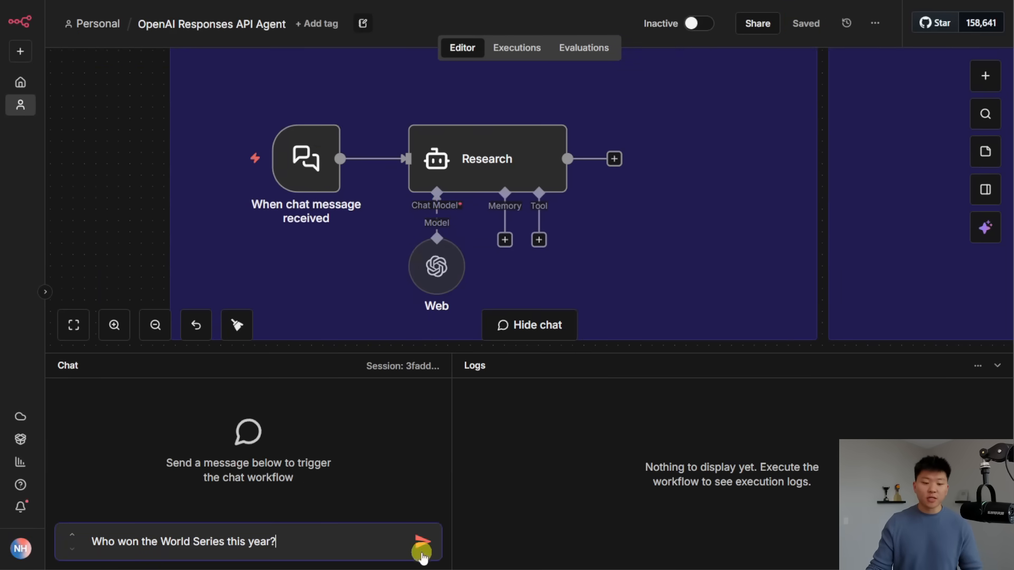
Send the World Series question to the agent with the Responses API off
{"action": "left_click", "coordinate": [422, 541]}
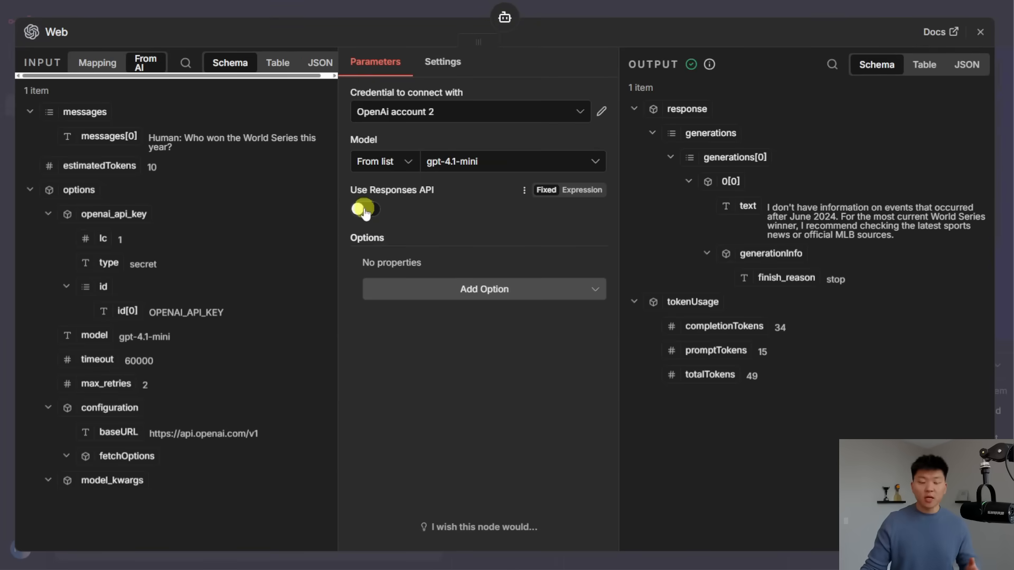
Turn the Responses API back on with Web Search and repost the question for a cited Dodgers answer
{"action": "left_click", "coordinate": [366, 209]}
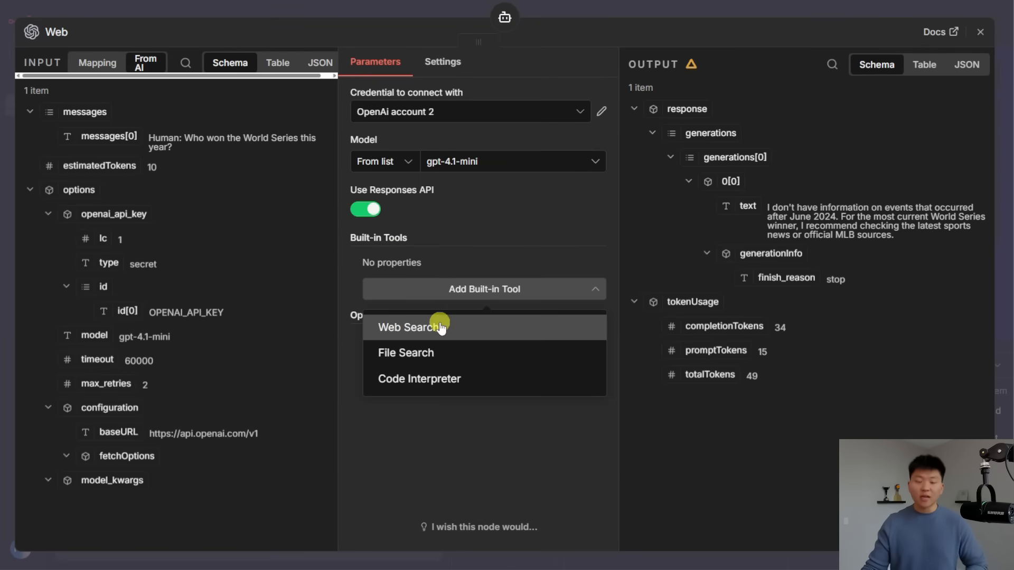
{"action": "left_click", "coordinate": [980, 32]}
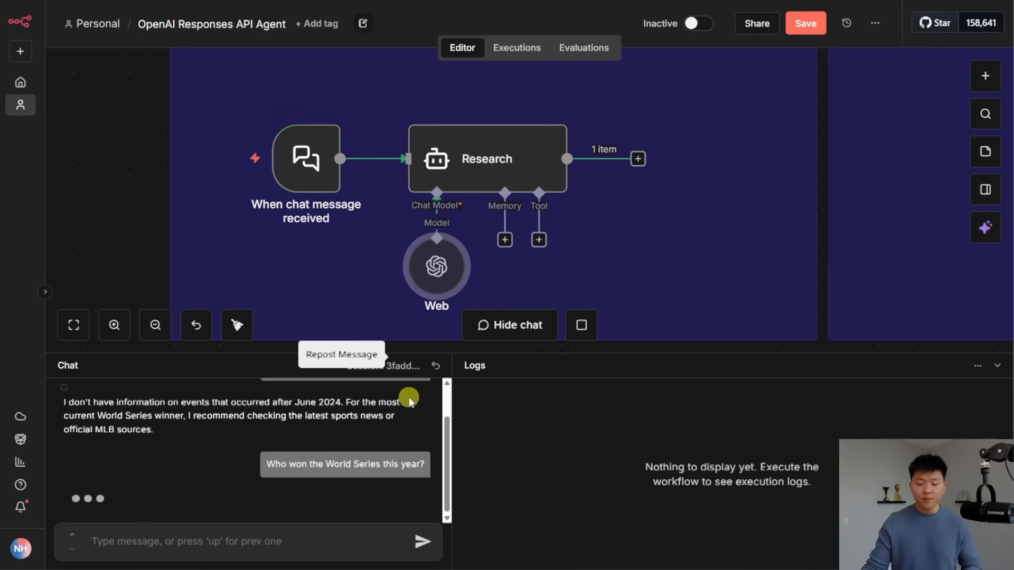
{"action": "left_click", "coordinate": [409, 396]}
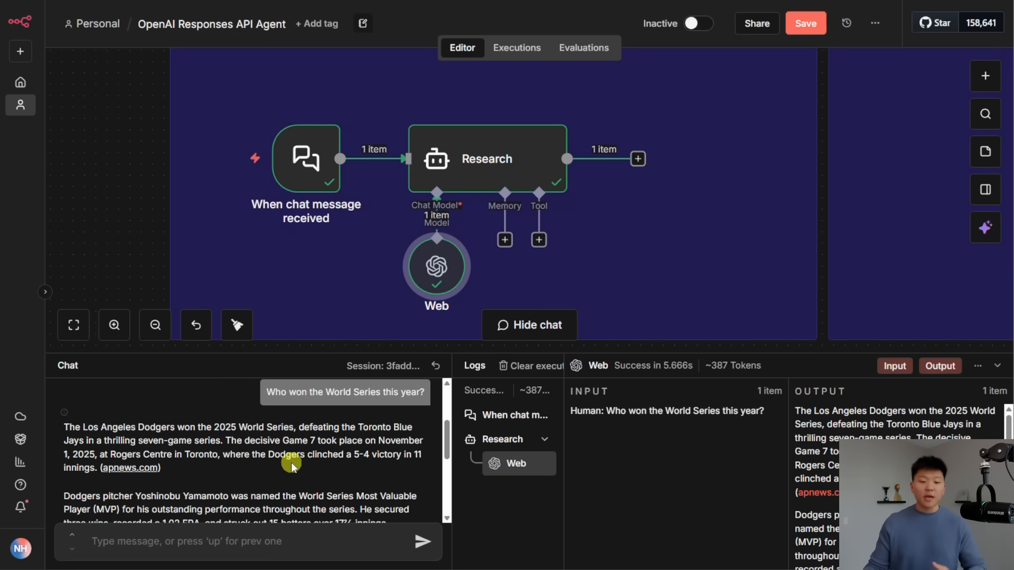
{"action": "scroll", "scroll_direction": "down", "scroll_amount": 3}
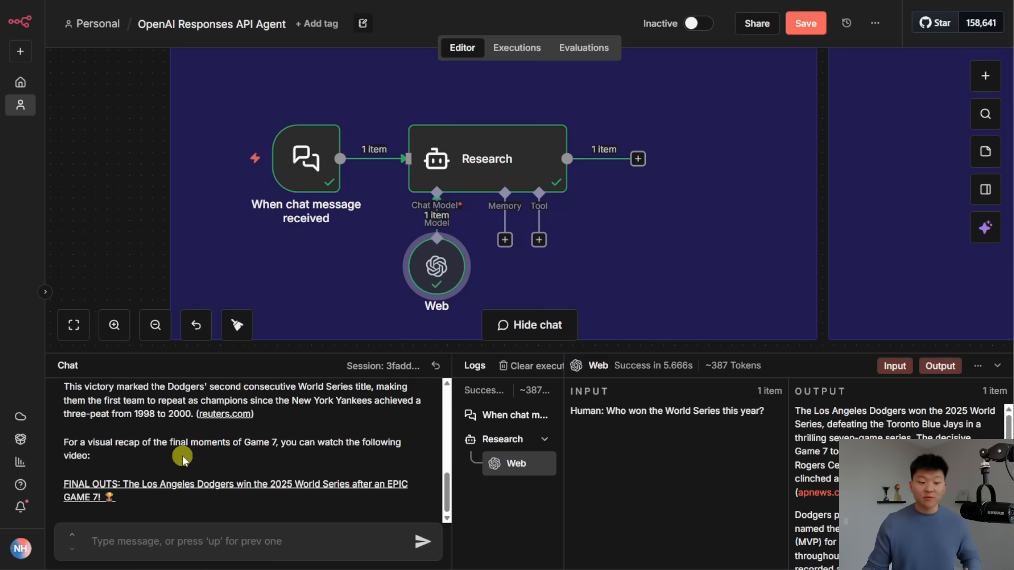
{"action": "mouse_move", "coordinate": [295, 456]}
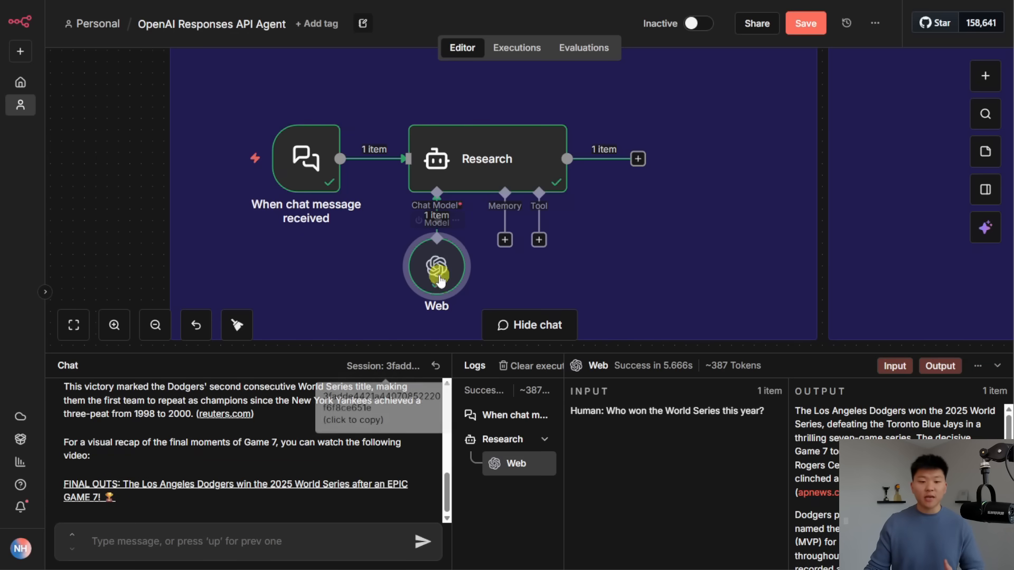
Restrict Web Search Allowed Domains to uppitai.com and repost the World Series question
{"action": "double_click", "coordinate": [436, 265]}
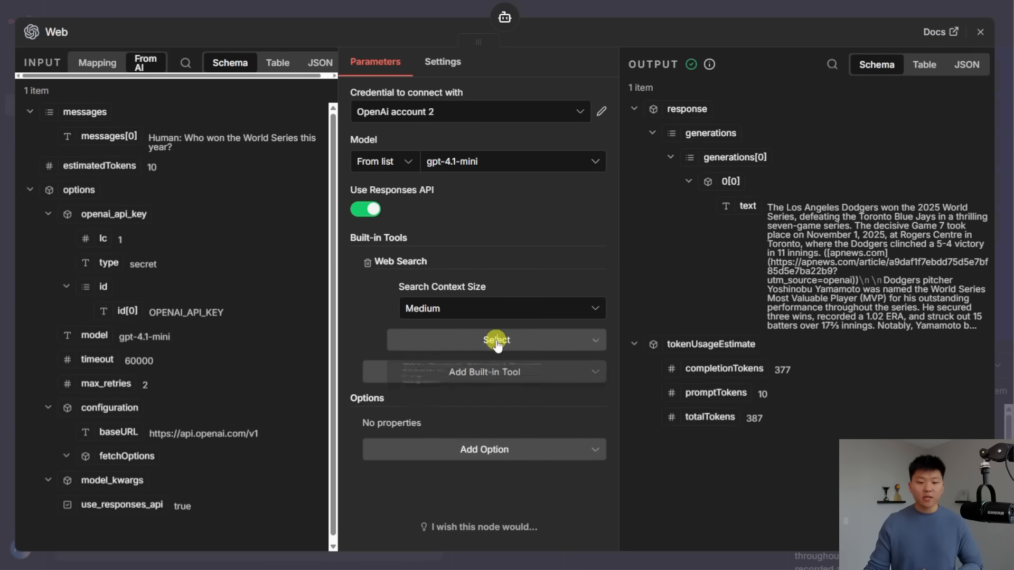
{"action": "left_click", "coordinate": [496, 340]}
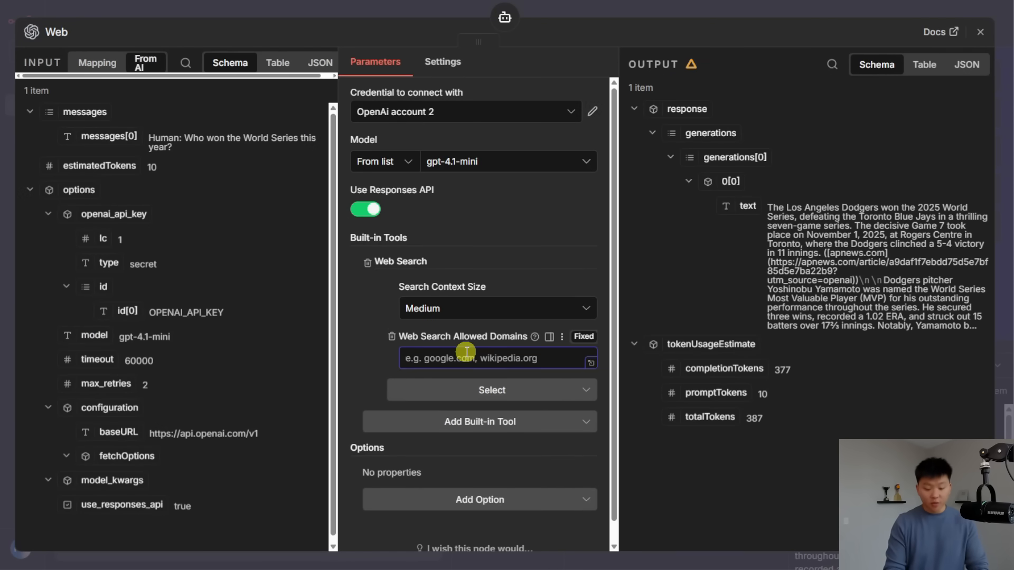
{"action": "type", "text": "uppitai.com"}
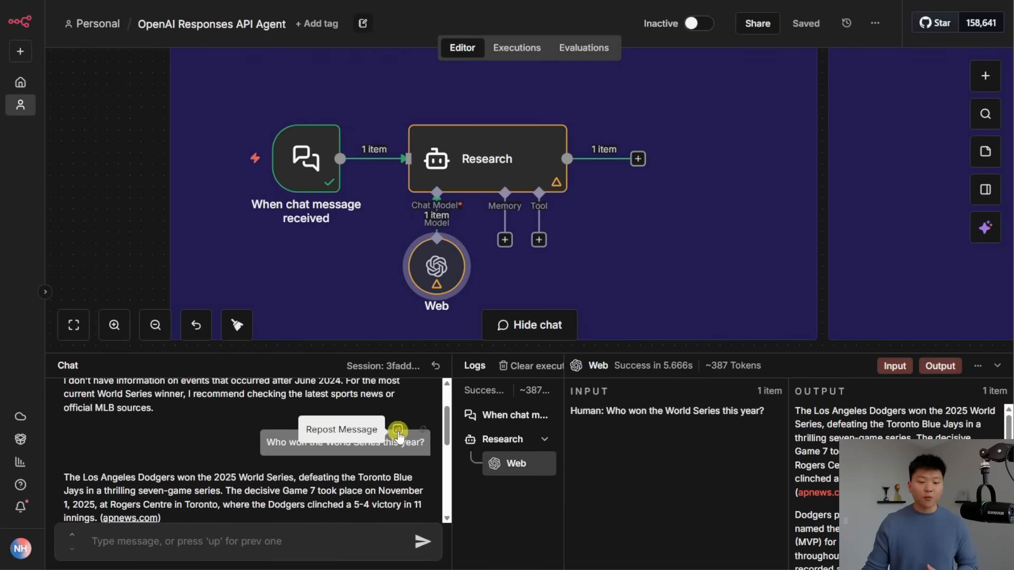
{"action": "left_click", "coordinate": [397, 430]}
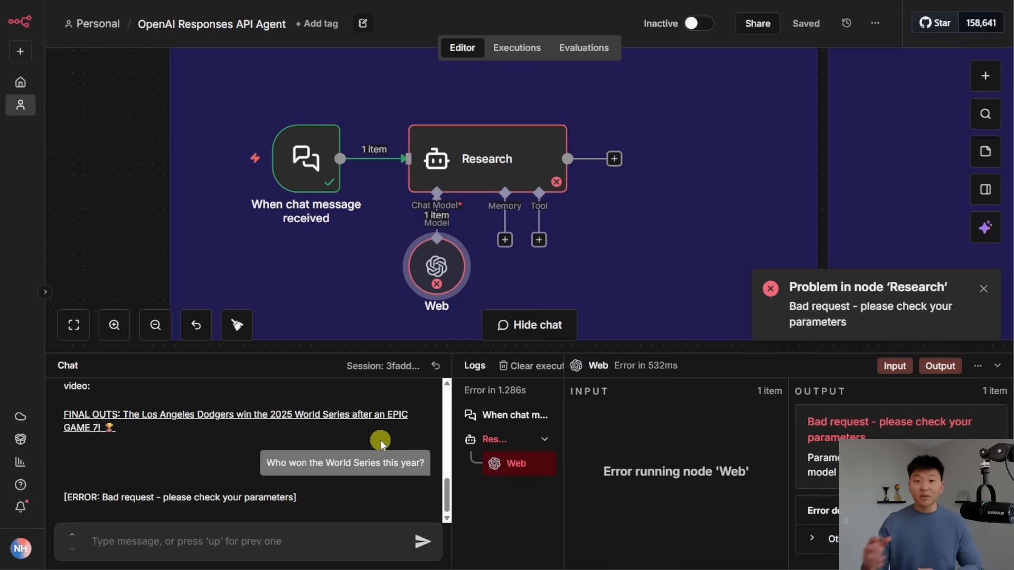
Inspect the filter error on the Web model and look through the Model list for alternatives to gpt-4.1-mini
{"action": "double_click", "coordinate": [436, 265]}
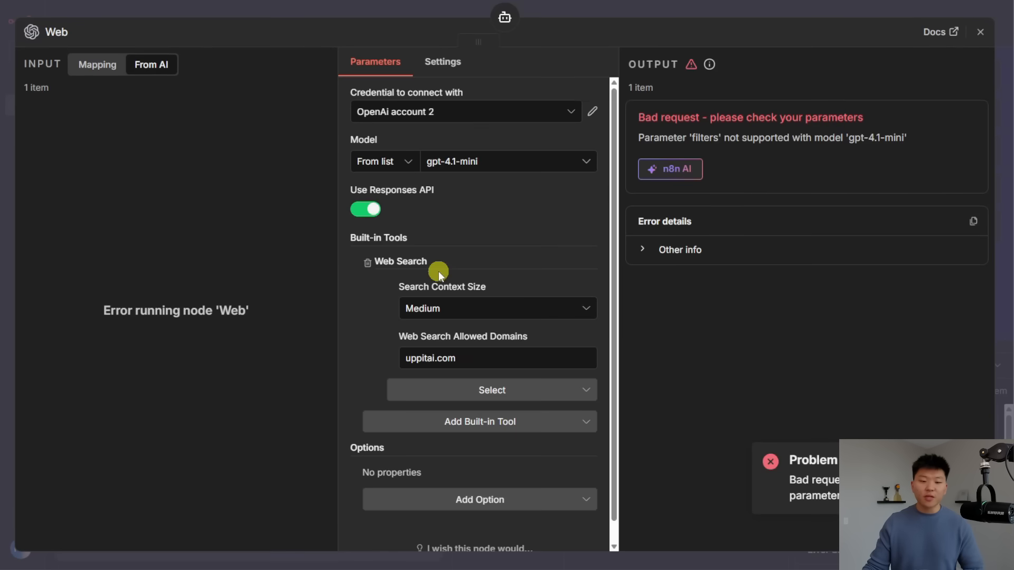
{"action": "mouse_move", "coordinate": [489, 170]}
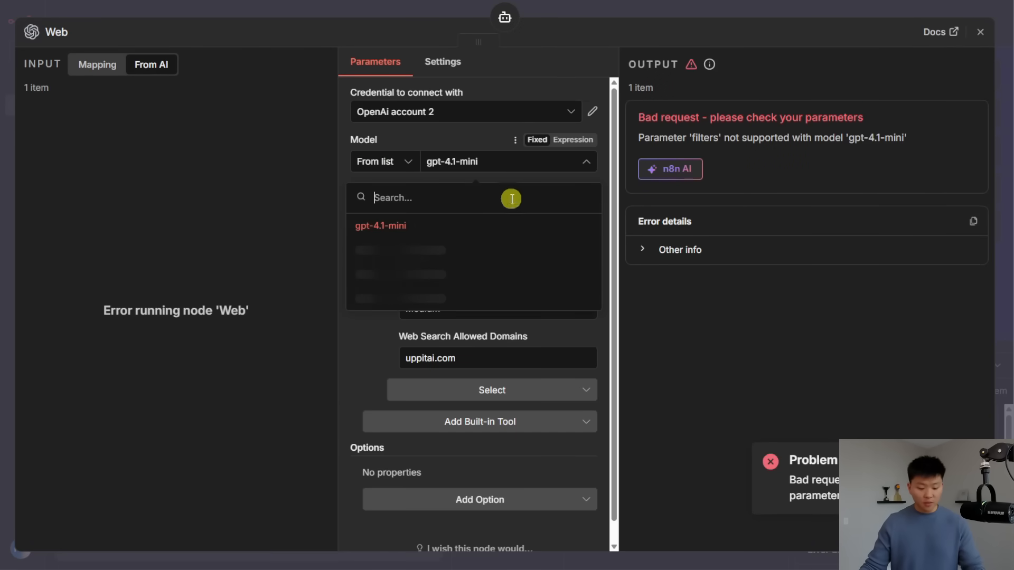
{"action": "type", "text": "5"}
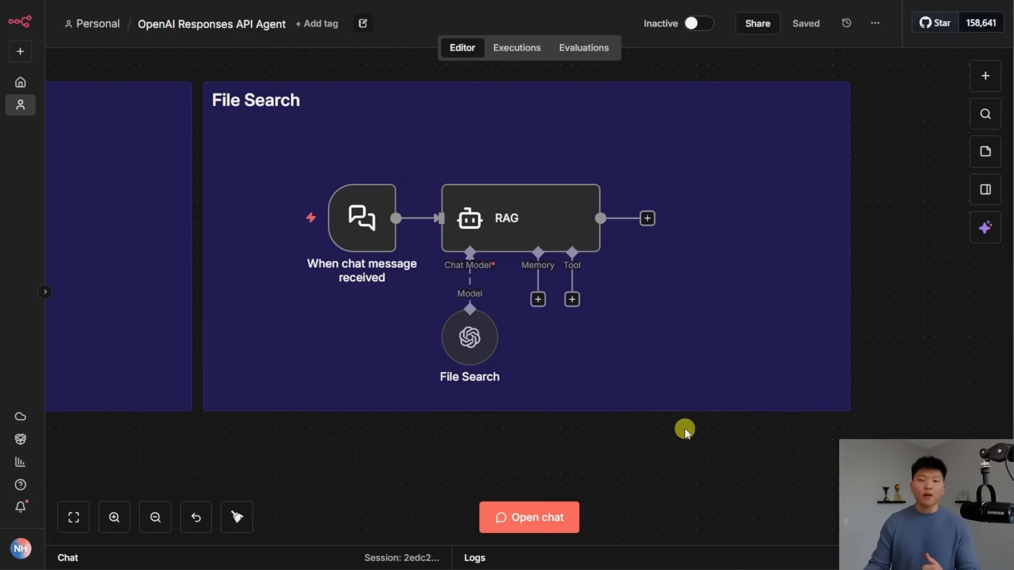
{"action": "mouse_move", "coordinate": [498, 485]}
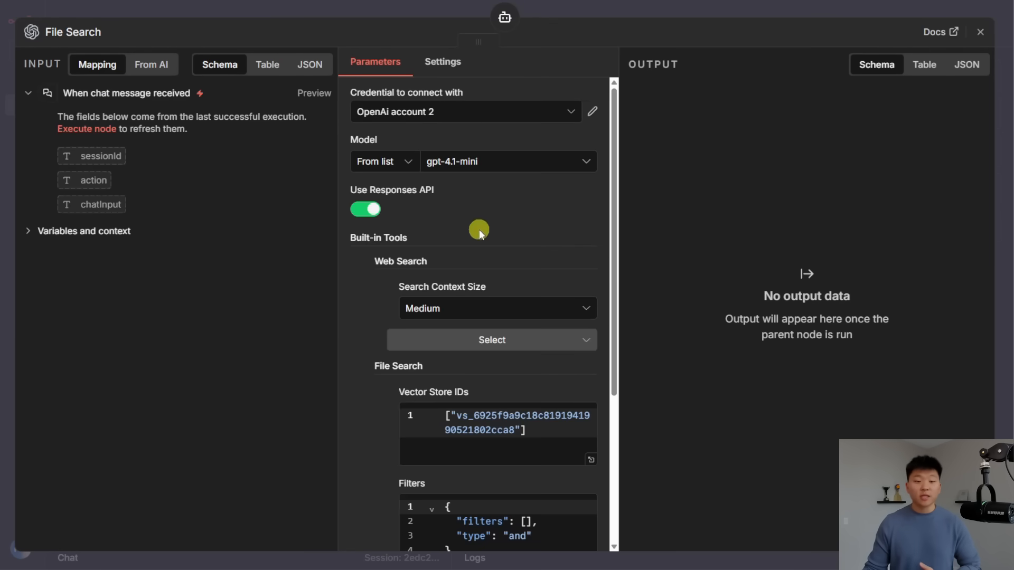
{"action": "mouse_move", "coordinate": [369, 267]}
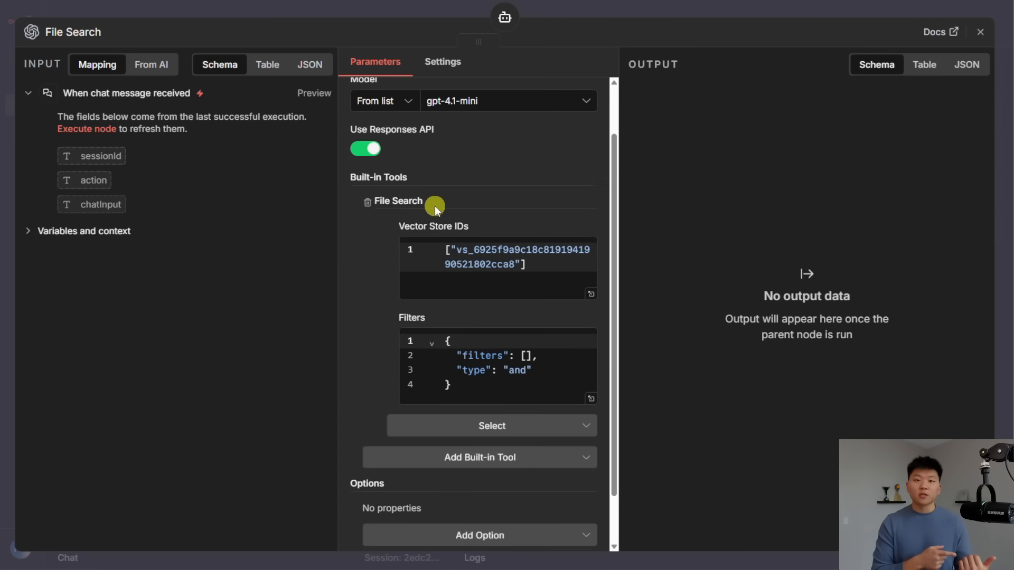
{"action": "mouse_move", "coordinate": [463, 233]}
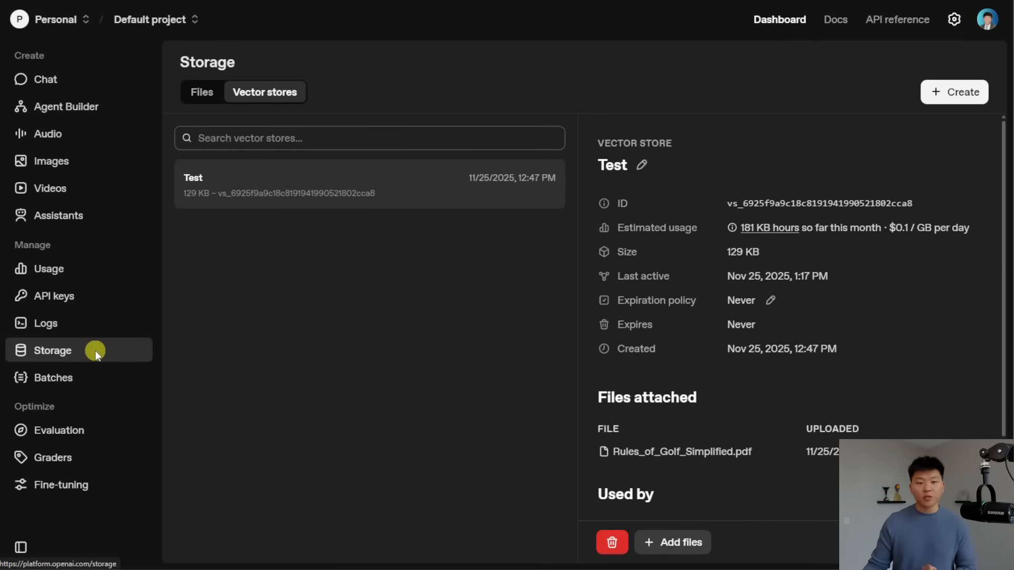
{"action": "left_click", "coordinate": [201, 92]}
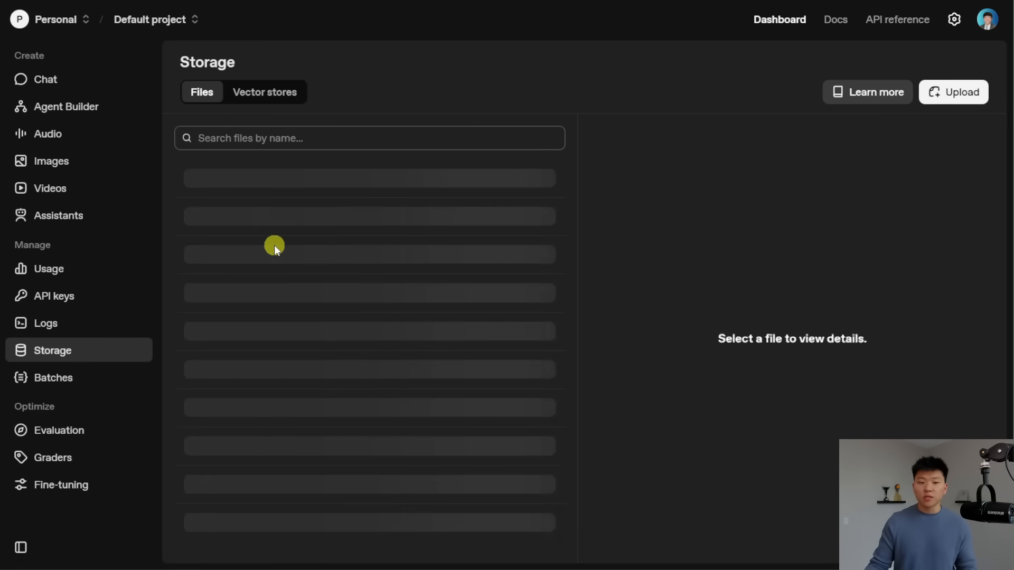
{"action": "left_click", "coordinate": [265, 92]}
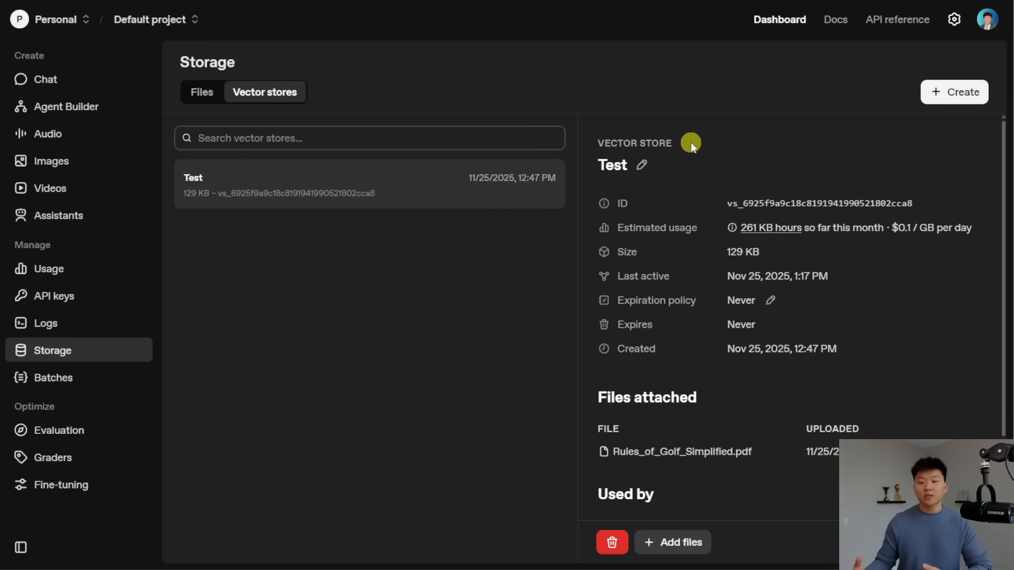
{"action": "scroll", "scroll_direction": "down", "scroll_amount": 3}
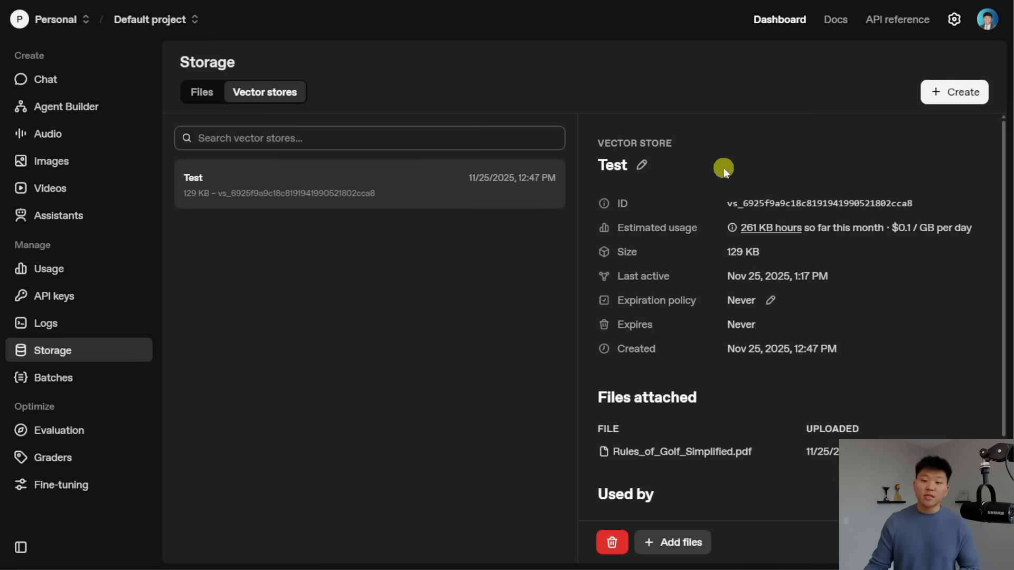
{"action": "mouse_move", "coordinate": [807, 207]}
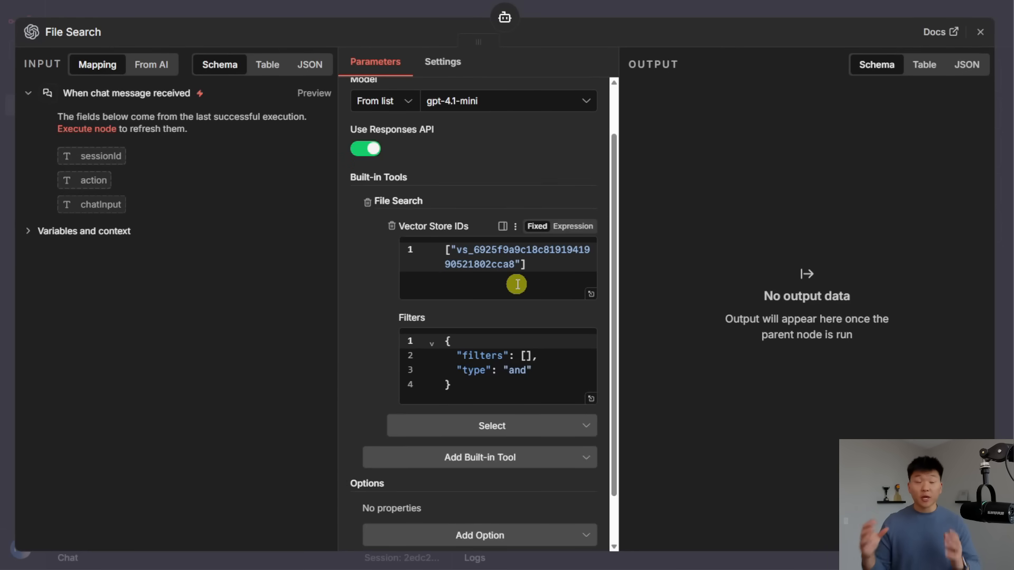
{"action": "mouse_move", "coordinate": [463, 274]}
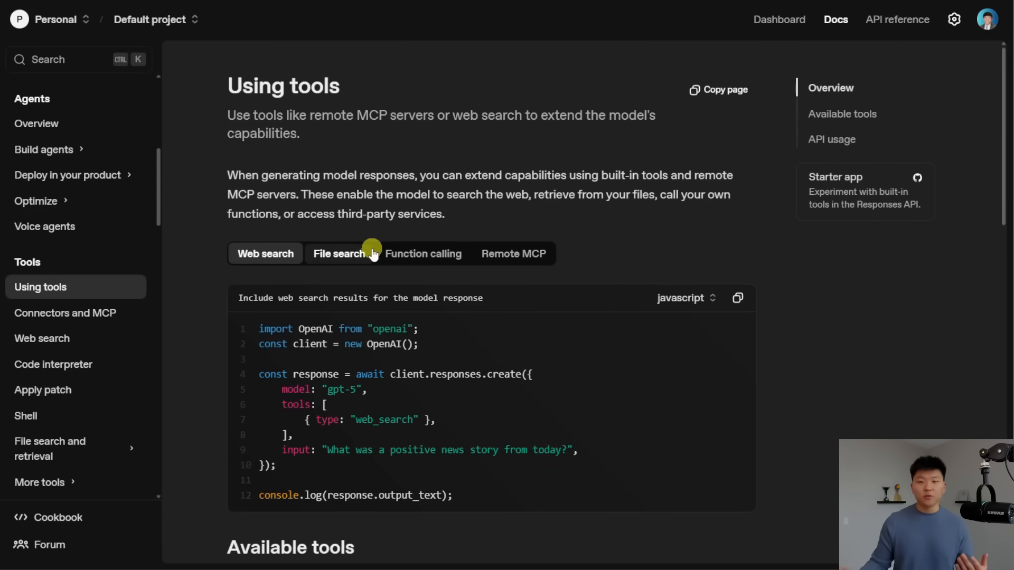
Show the File search code example on the Using tools docs page
{"action": "left_click", "coordinate": [338, 252]}
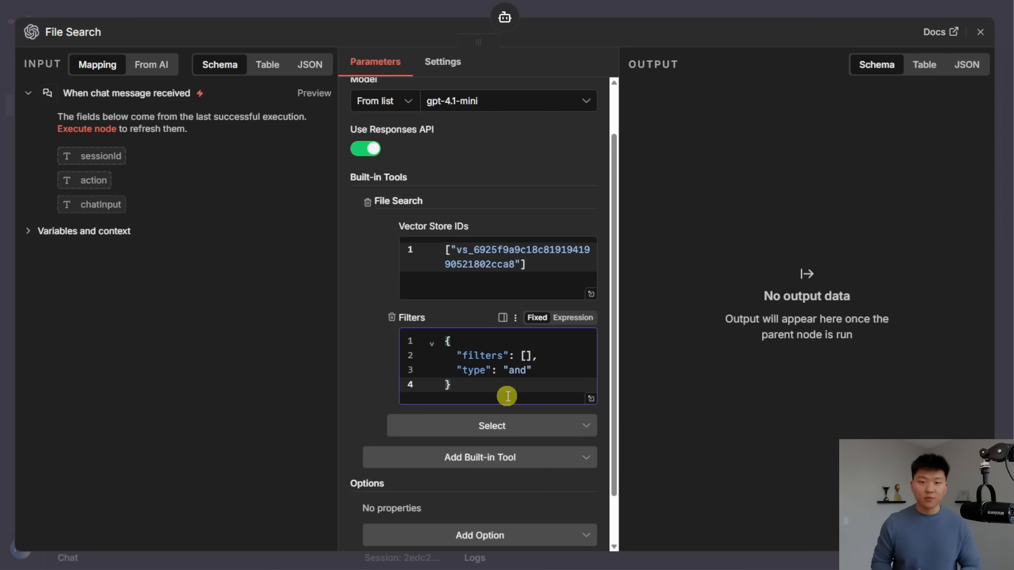
{"action": "left_click", "coordinate": [491, 426]}
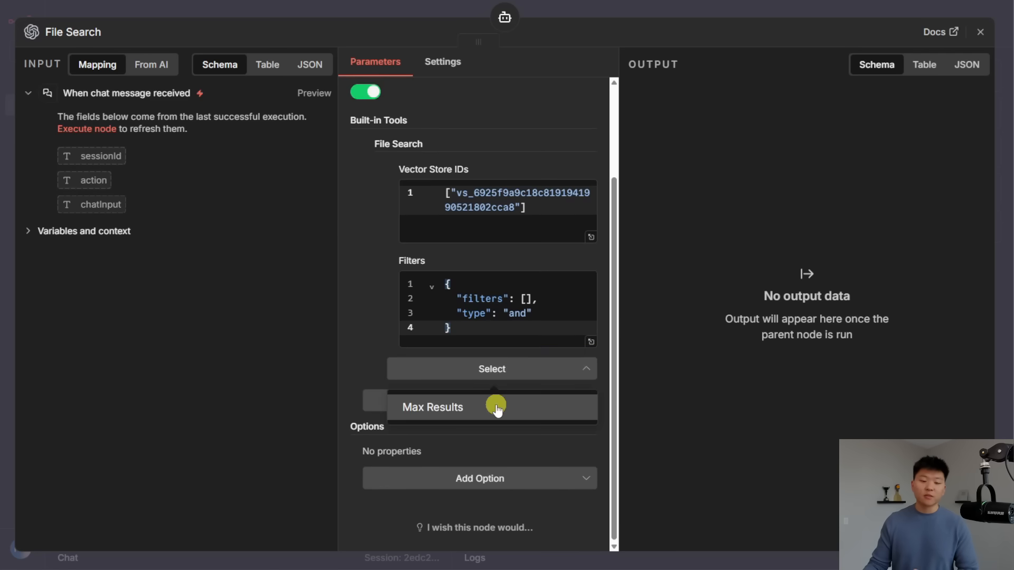
{"action": "left_click", "coordinate": [432, 406]}
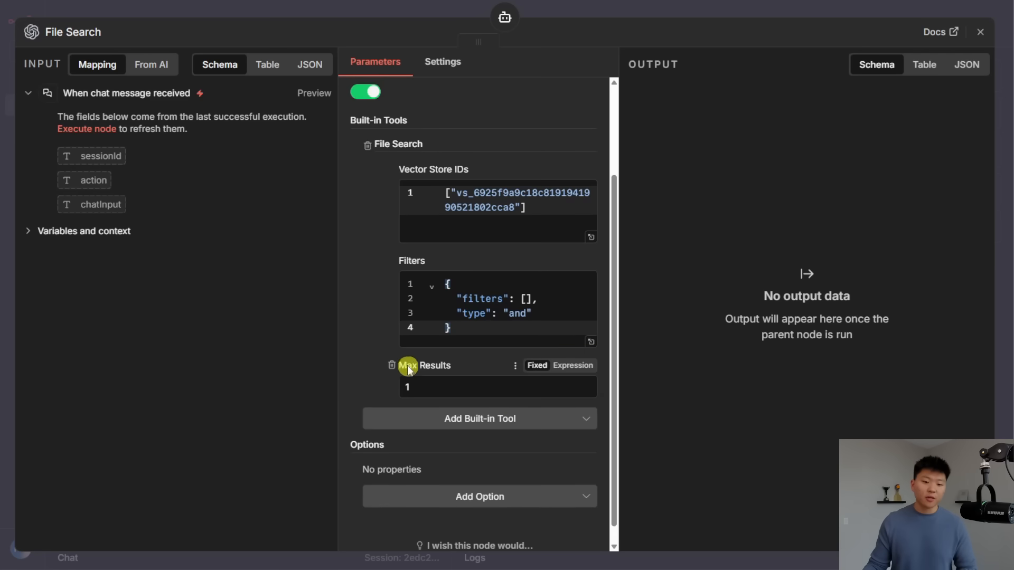
{"action": "left_click", "coordinate": [980, 31]}
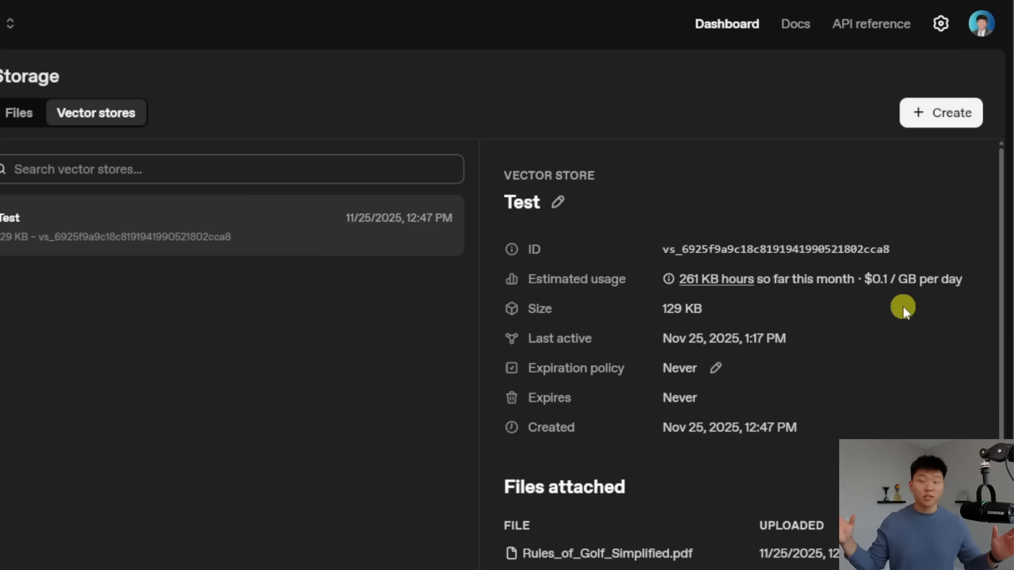
{"action": "mouse_move", "coordinate": [845, 338]}
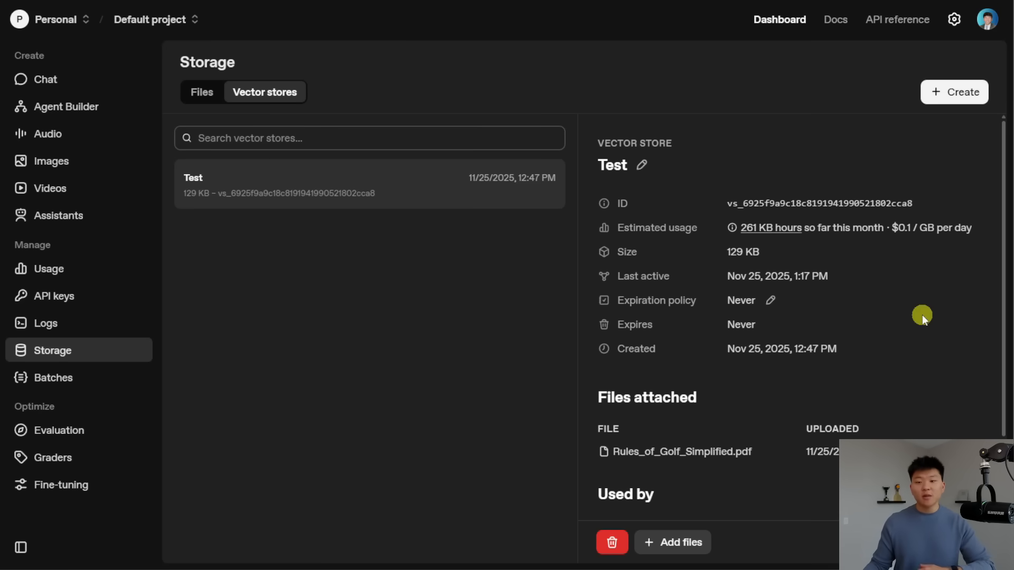
{"action": "mouse_move", "coordinate": [526, 101]}
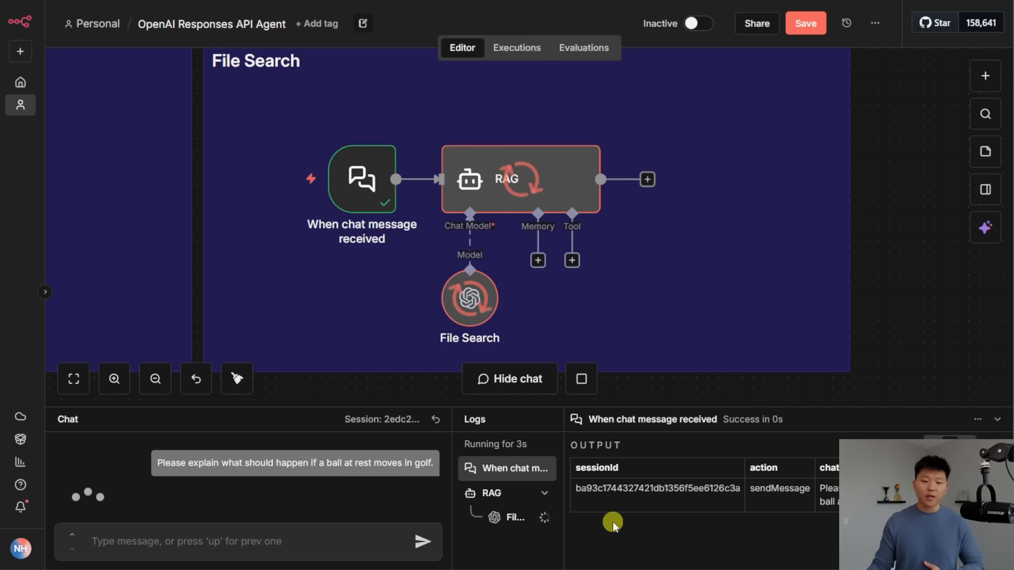
{"action": "mouse_move", "coordinate": [933, 279]}
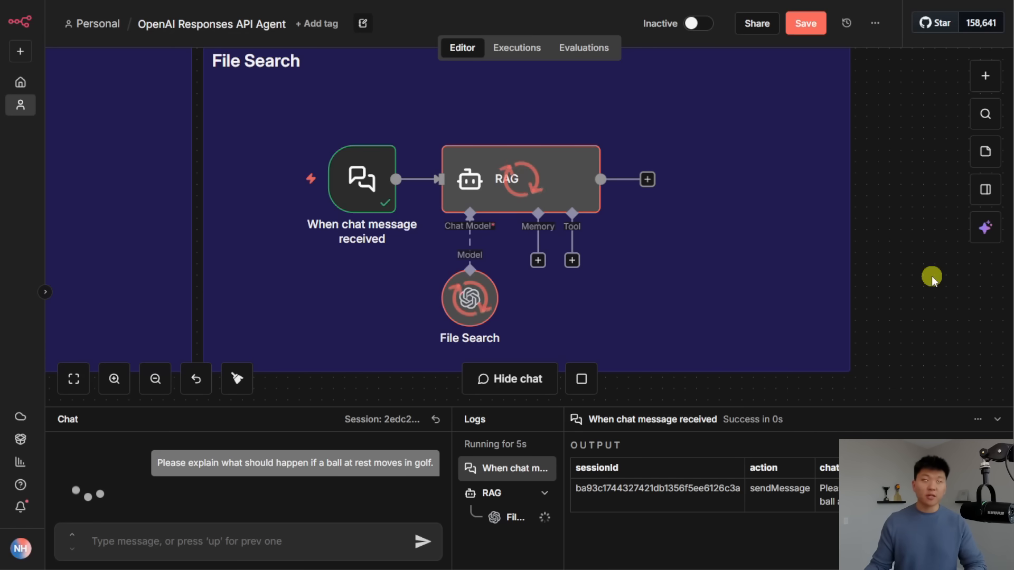
{"action": "mouse_move", "coordinate": [615, 270]}
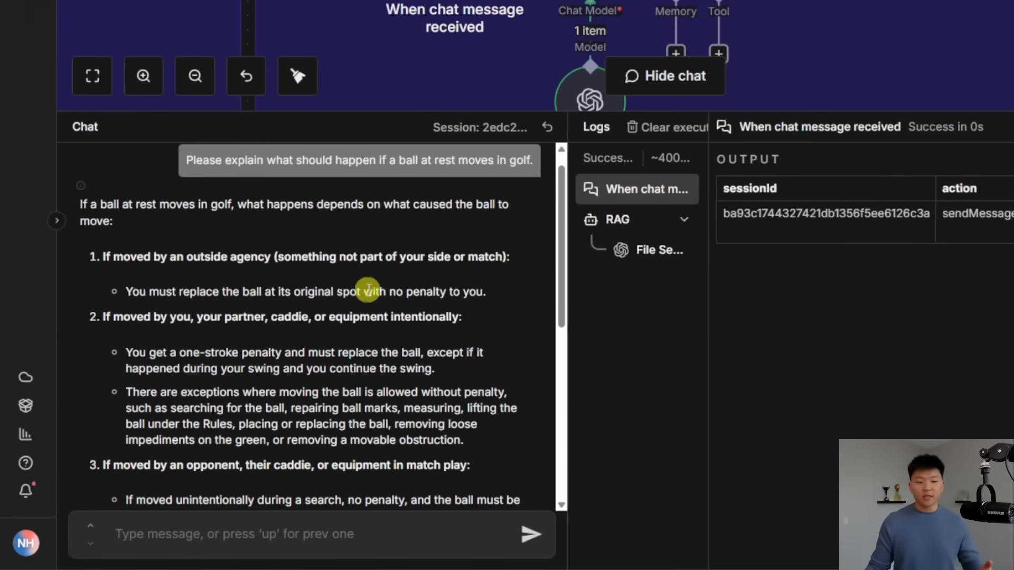
Scroll through the RAG agent's answer about a moved ball at rest in golf
{"action": "scroll", "scroll_direction": "down", "scroll_amount": 3}
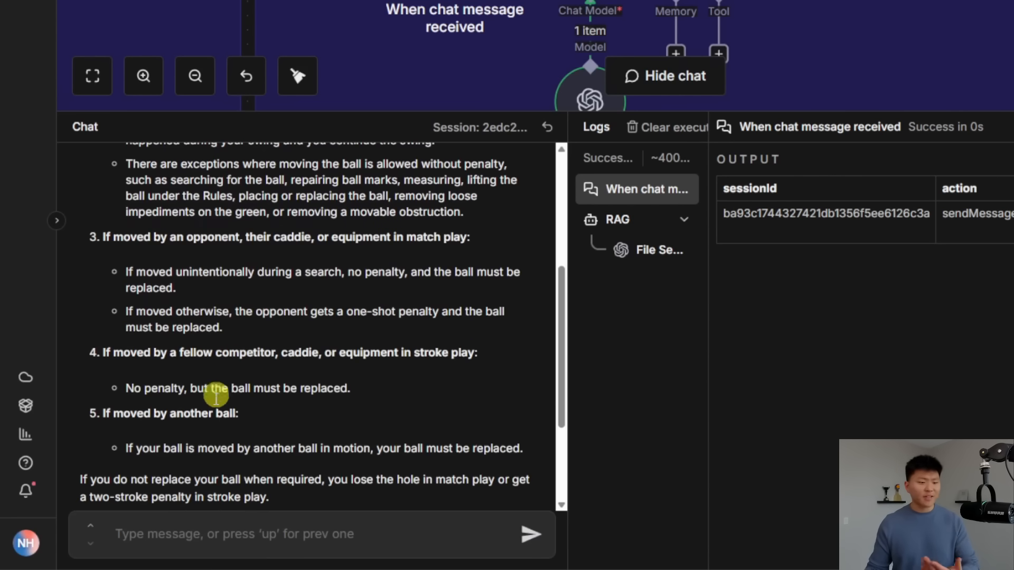
{"action": "scroll", "scroll_direction": "down", "scroll_amount": 3}
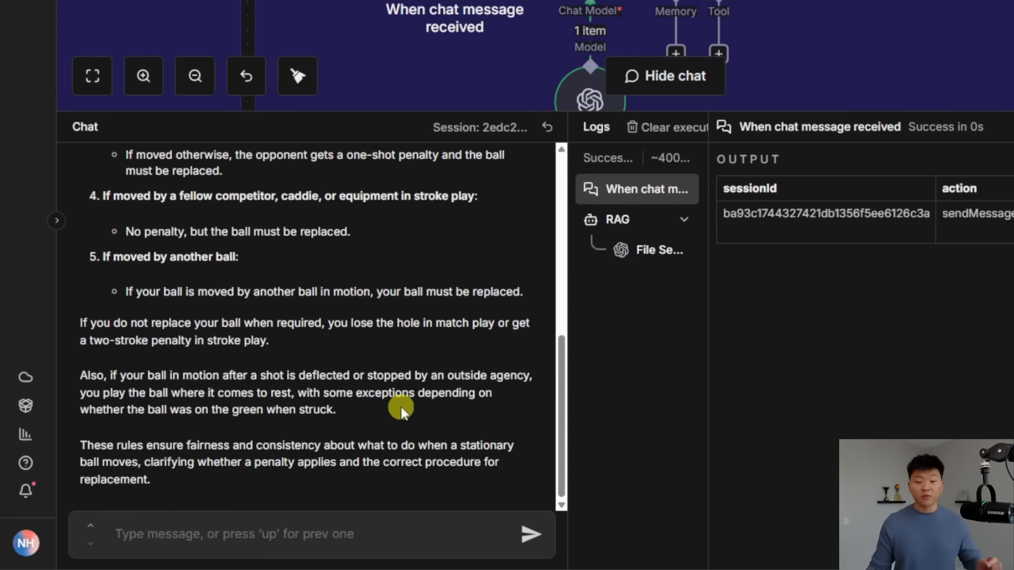
{"action": "mouse_move", "coordinate": [240, 487]}
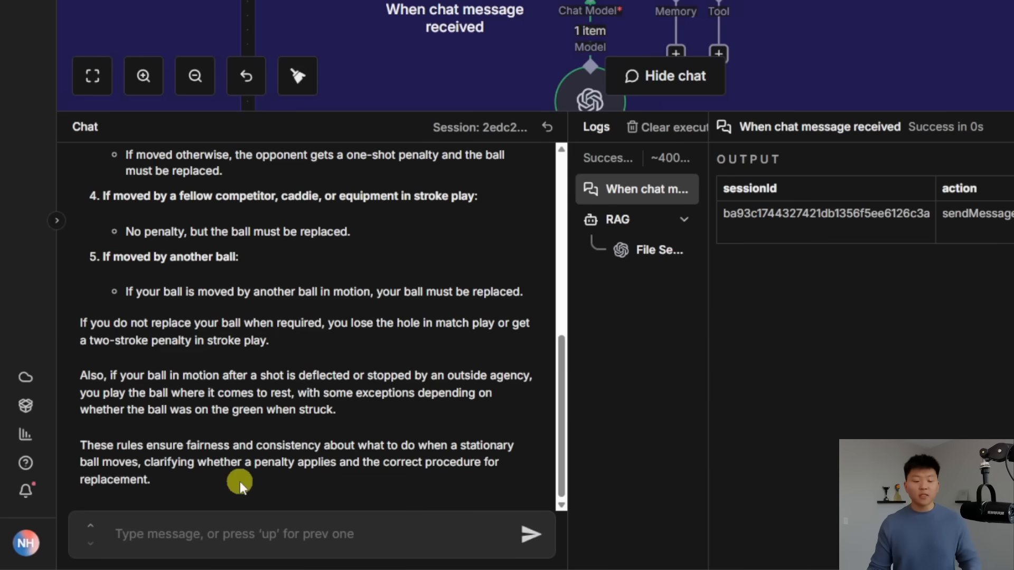
{"action": "mouse_move", "coordinate": [410, 421]}
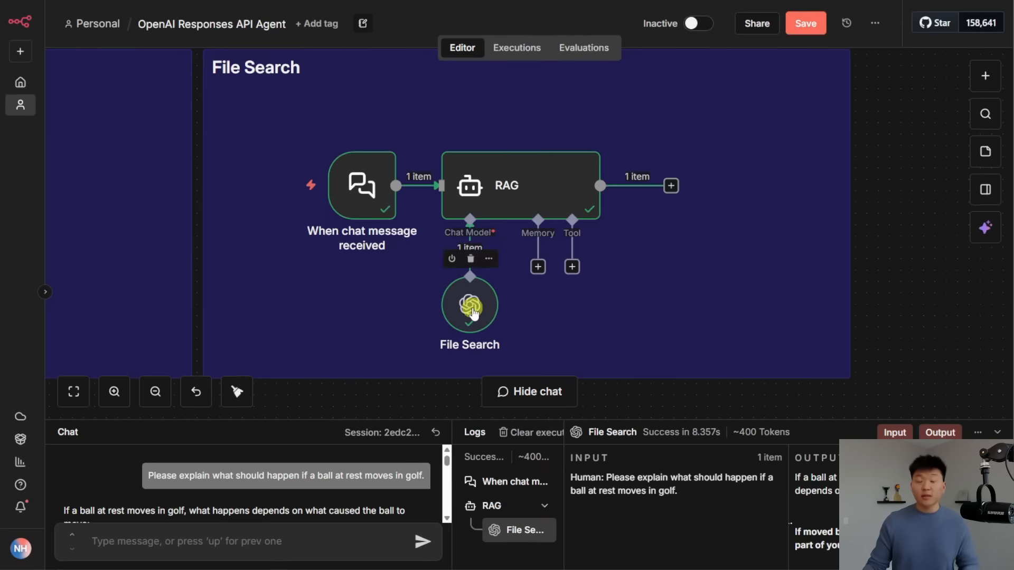
Add a 'You are a helpful assistant' system message to the RAG agent and review the File Search model
{"action": "double_click", "coordinate": [469, 304]}
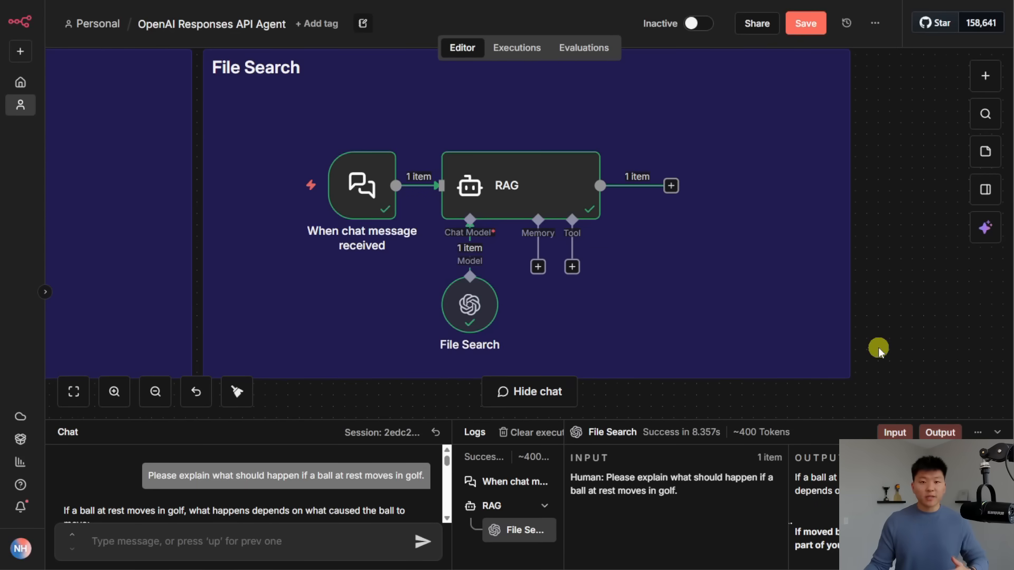
{"action": "double_click", "coordinate": [520, 186]}
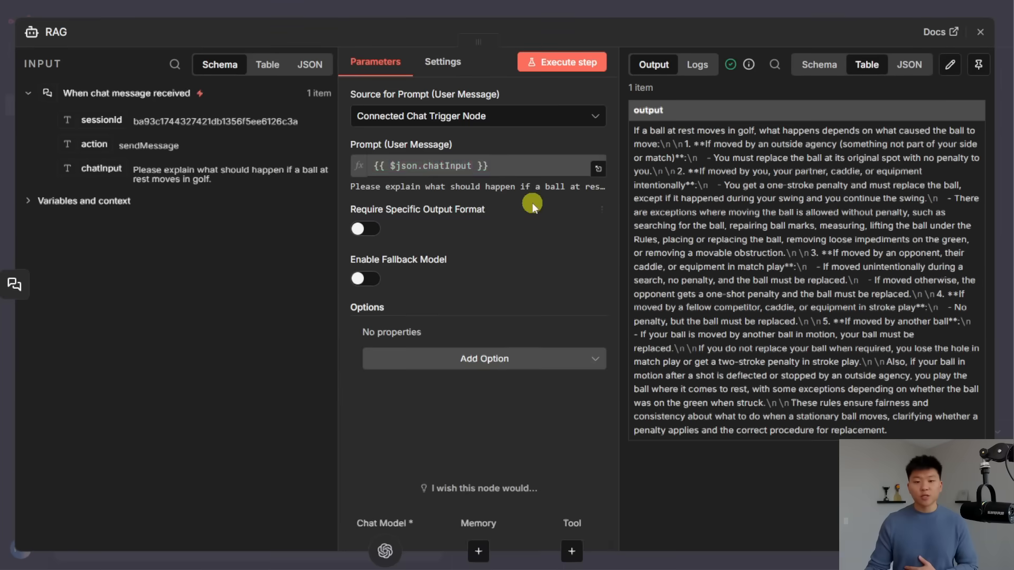
{"action": "left_click", "coordinate": [484, 358]}
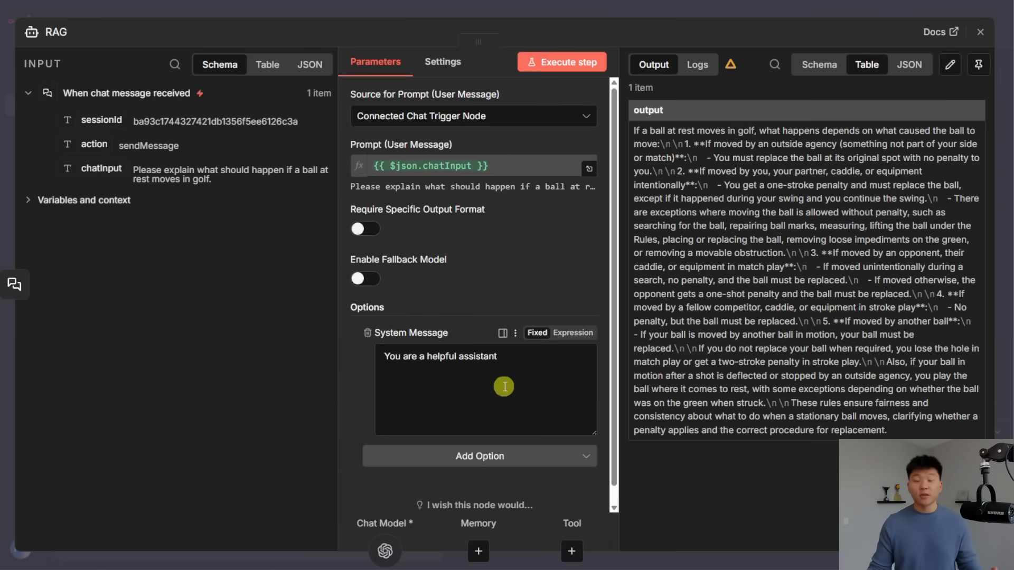
{"action": "left_click", "coordinate": [981, 31]}
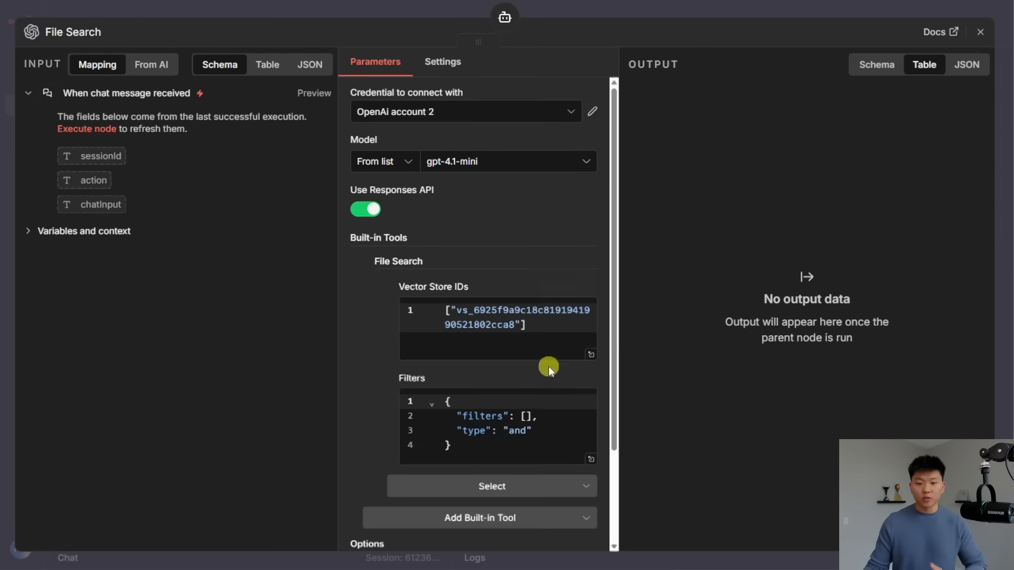
Remove the File Search built-in tool and switch Use Responses API off on the model
{"action": "scroll", "scroll_direction": "down", "scroll_amount": 3}
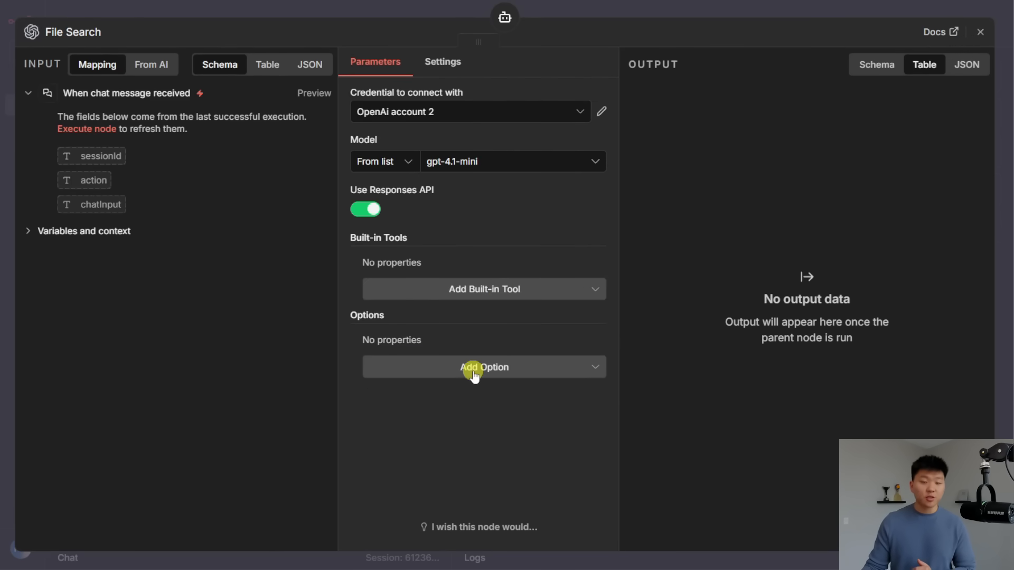
{"action": "left_click", "coordinate": [484, 367]}
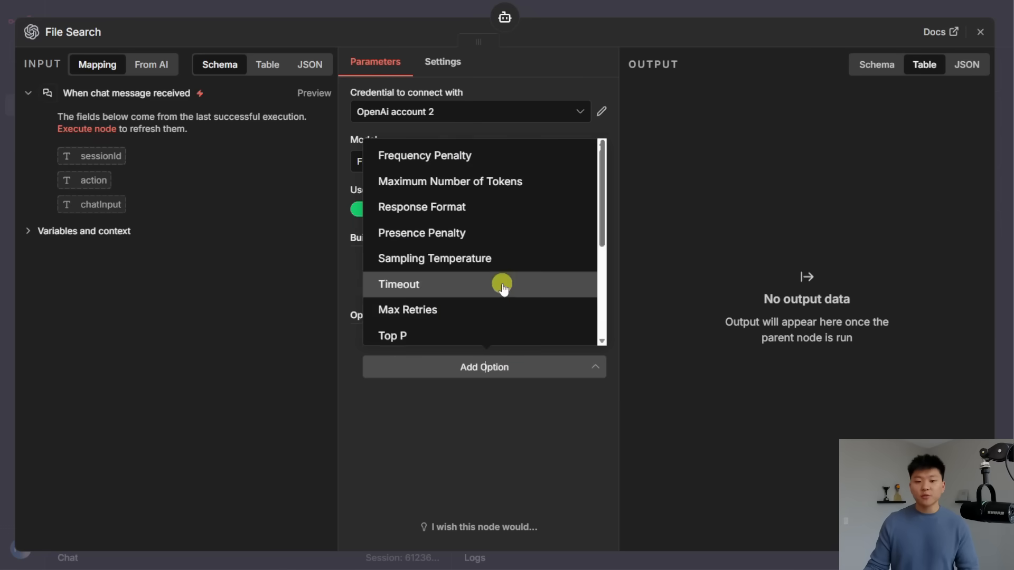
{"action": "scroll", "scroll_direction": "down", "scroll_amount": 3}
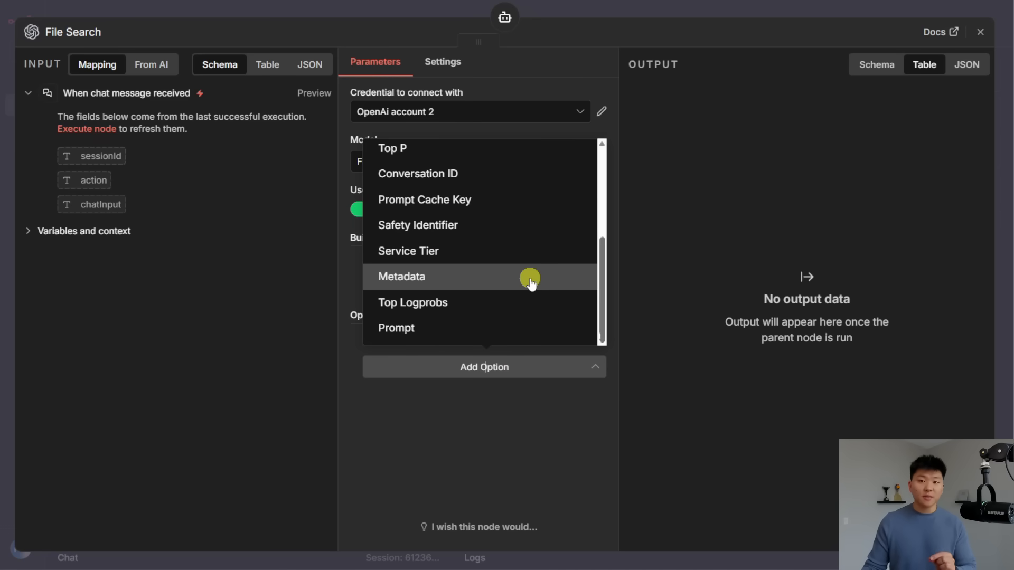
{"action": "mouse_move", "coordinate": [508, 199]}
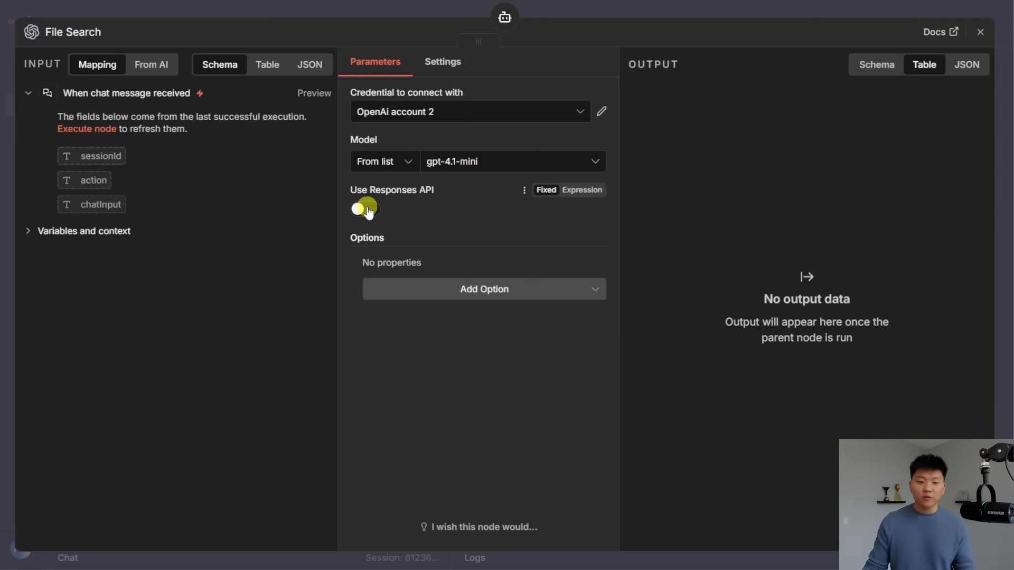
{"action": "left_click", "coordinate": [483, 289]}
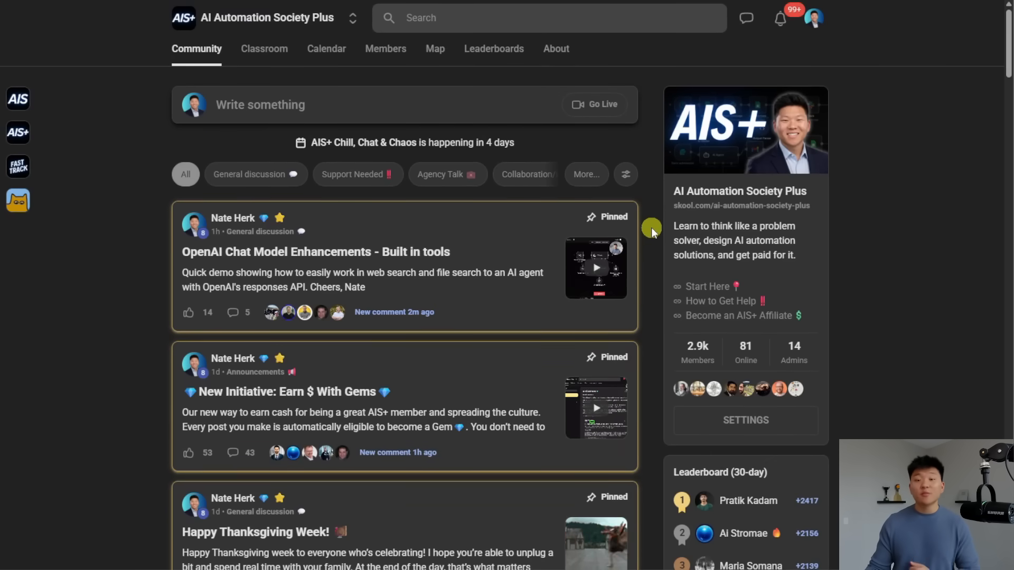
Scroll the AI Automation Society Plus community feed past the pinned posts
{"action": "scroll", "scroll_direction": "down", "scroll_amount": 3}
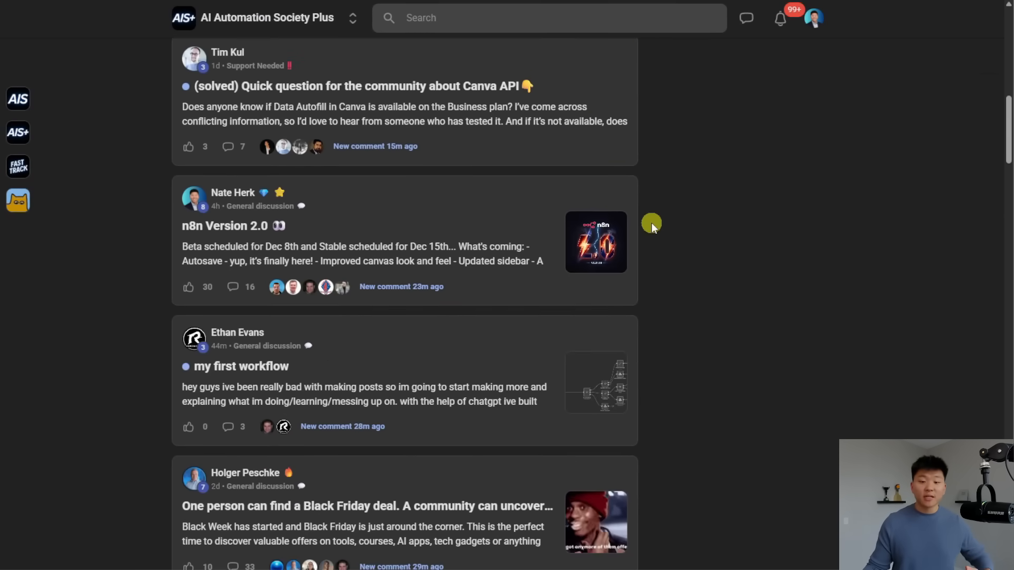